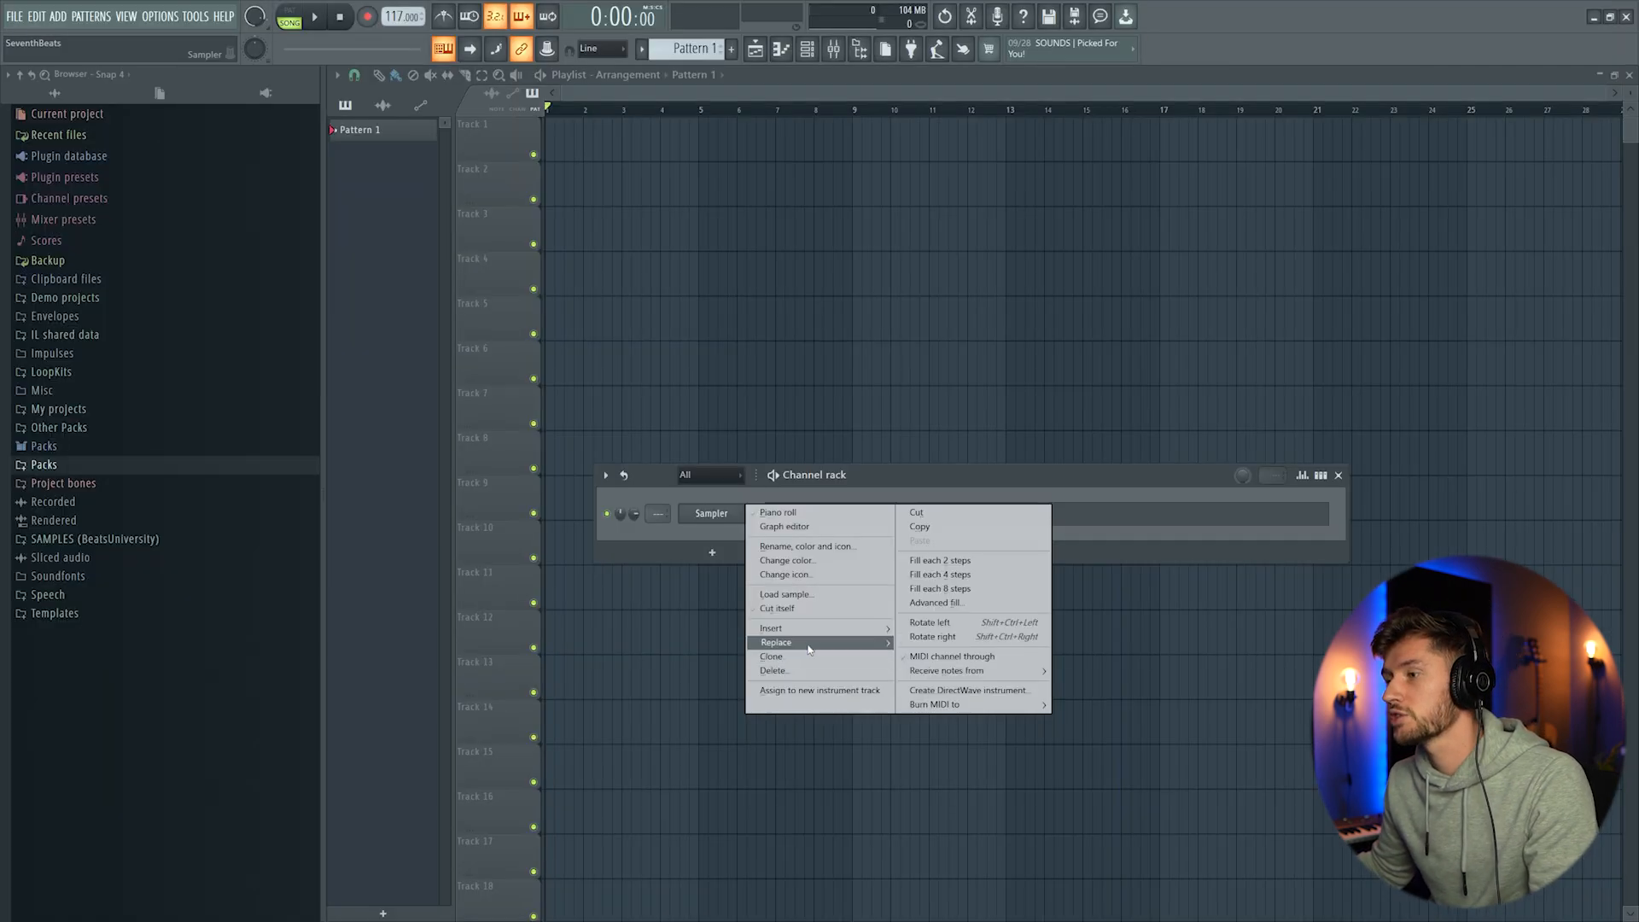
# Step: Swap the Sampler channel for Analog Lab V and stretch an E3 note to a full bar
pyautogui.click(777, 642)
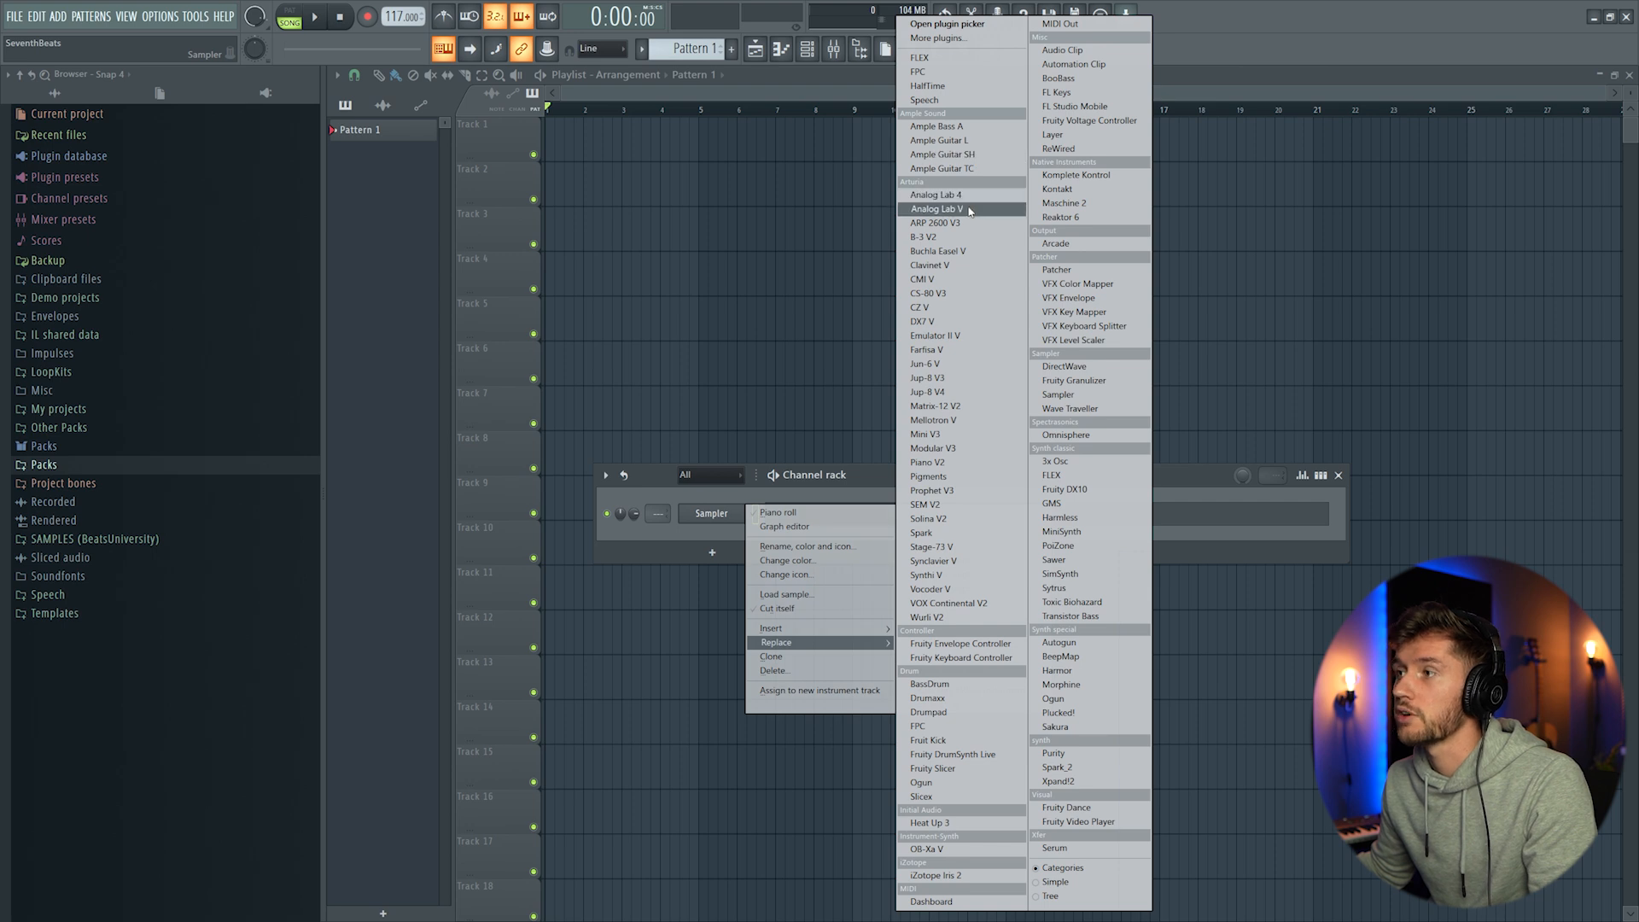
pyautogui.click(935, 209)
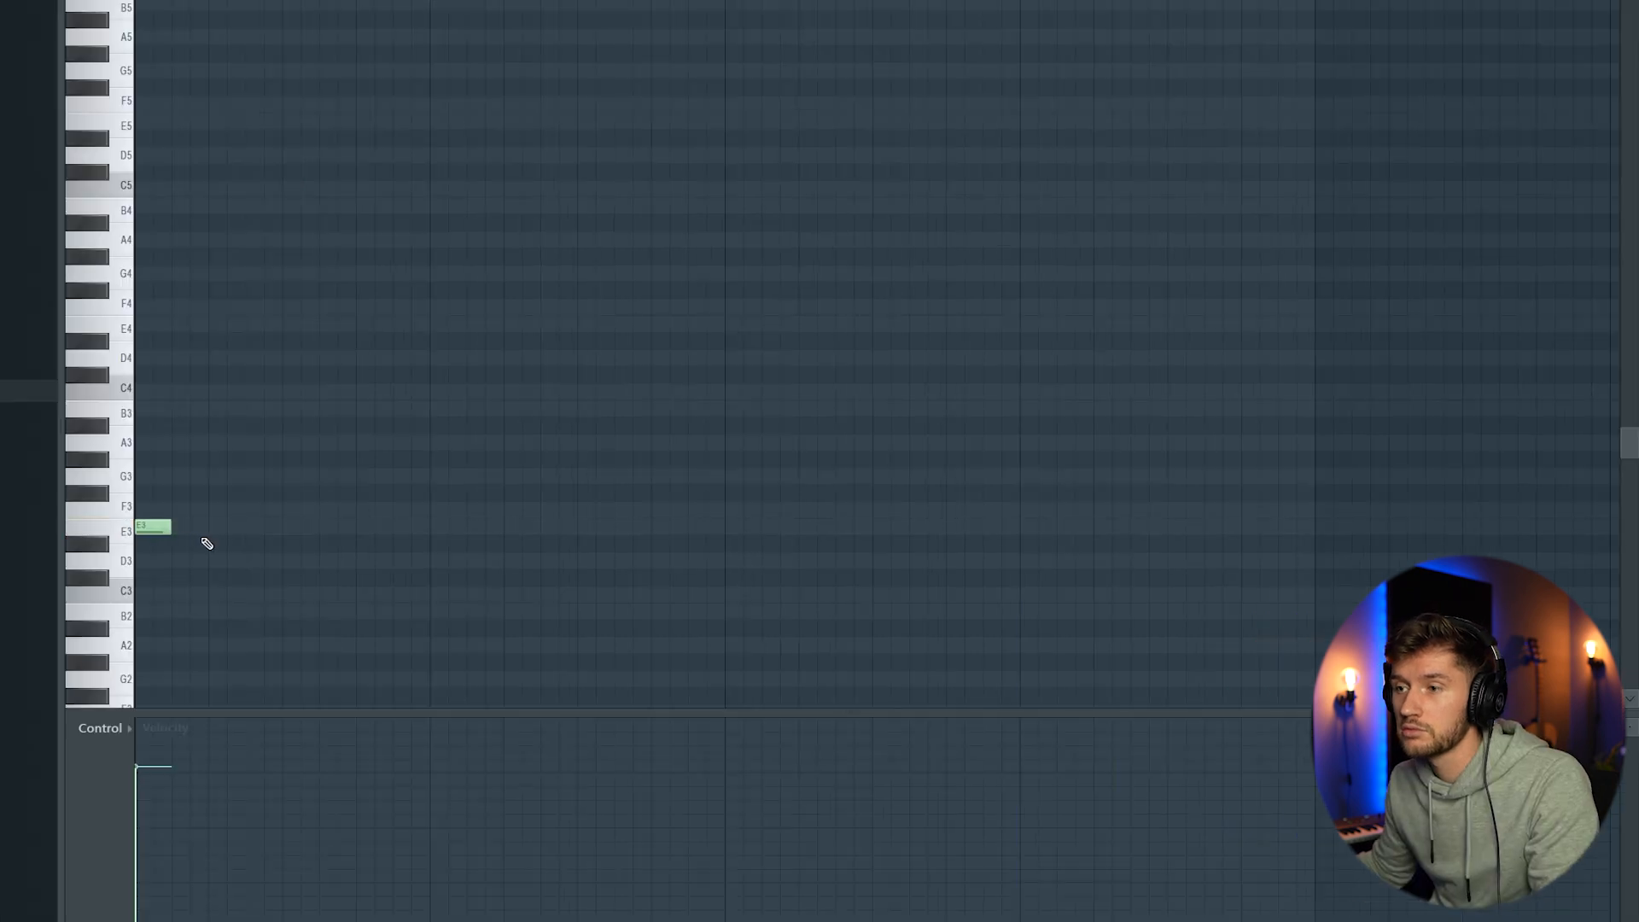
pyautogui.moveTo(167, 528); pyautogui.dragTo(427, 527)
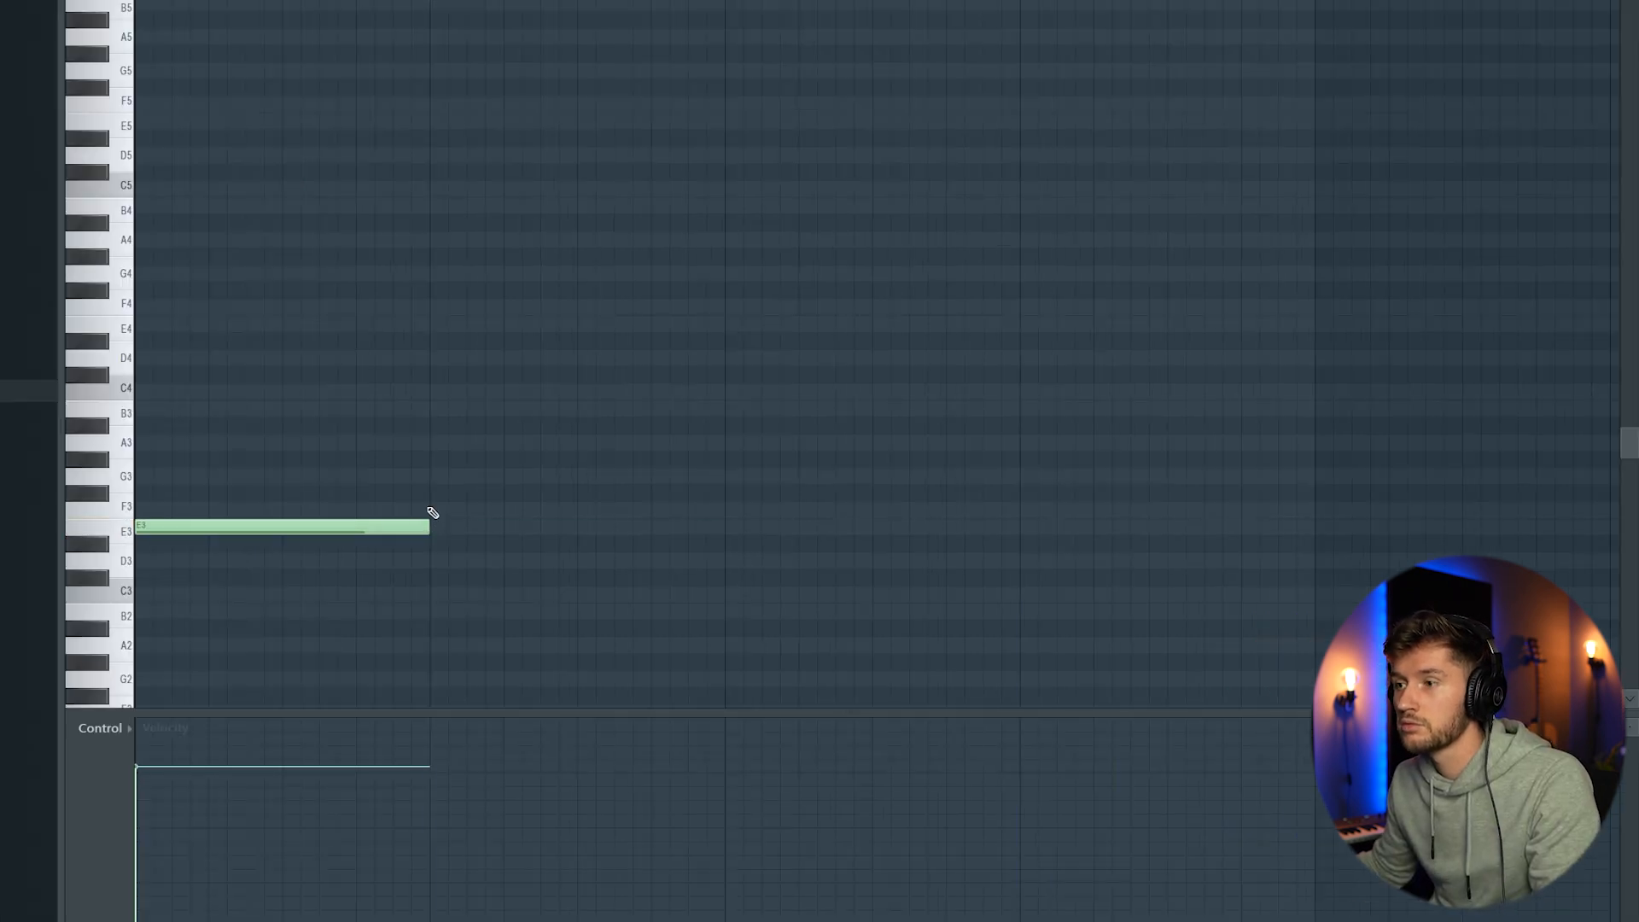
pyautogui.click(873, 527)
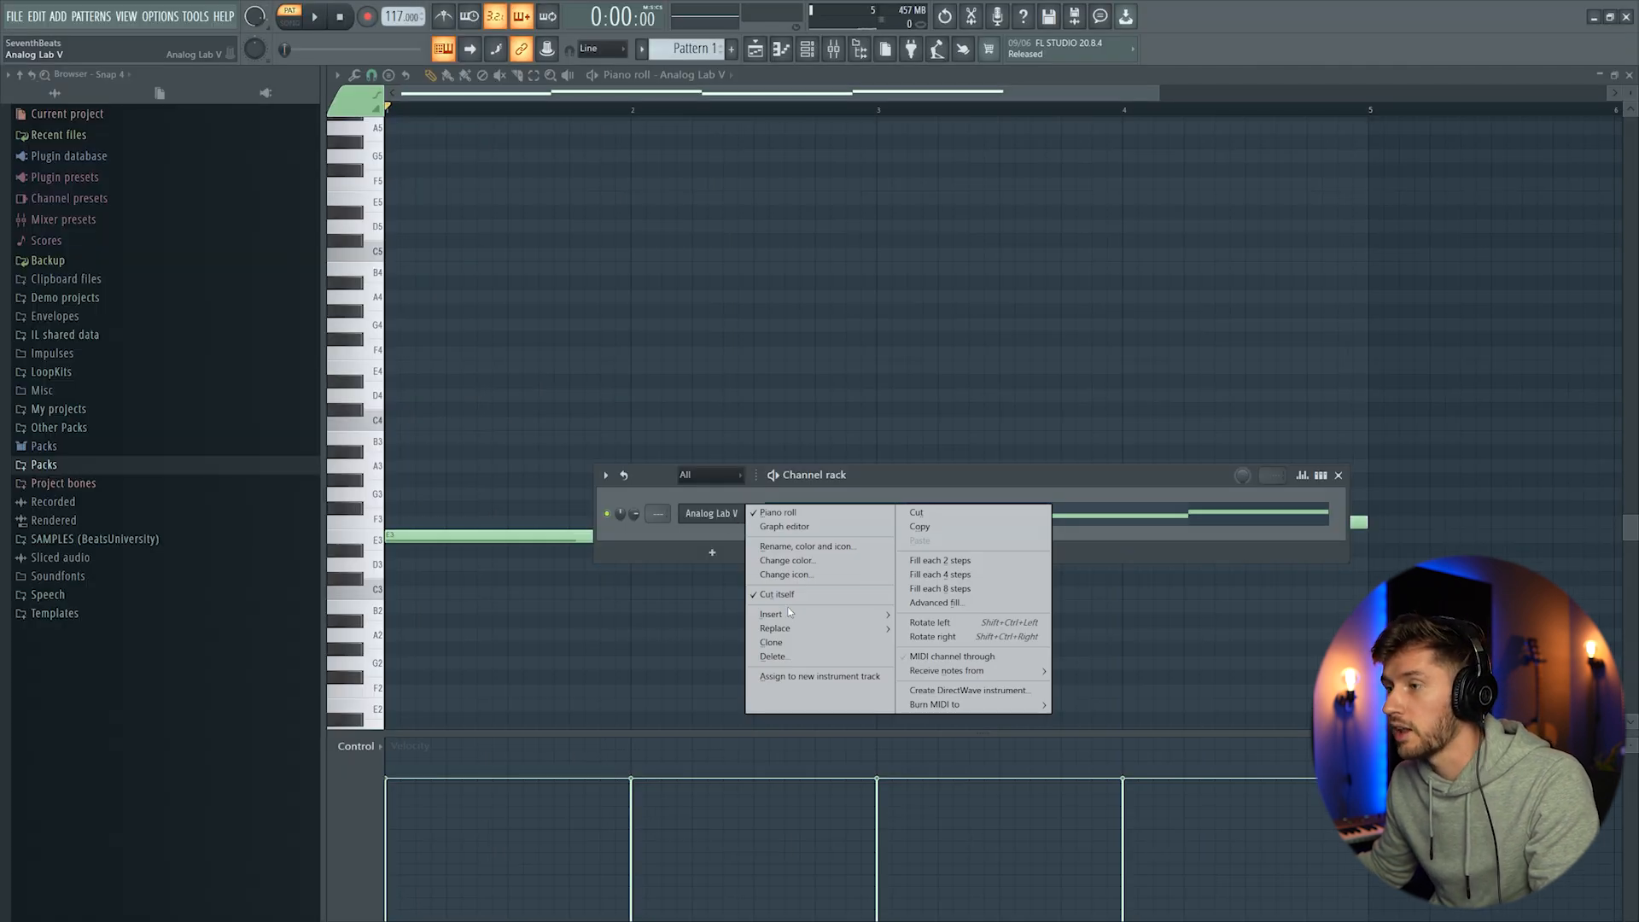
# Step: Add a Serum channel with the KEYS - E Piano preset and strum its chord progression with the Strumizer
pyautogui.click(771, 613)
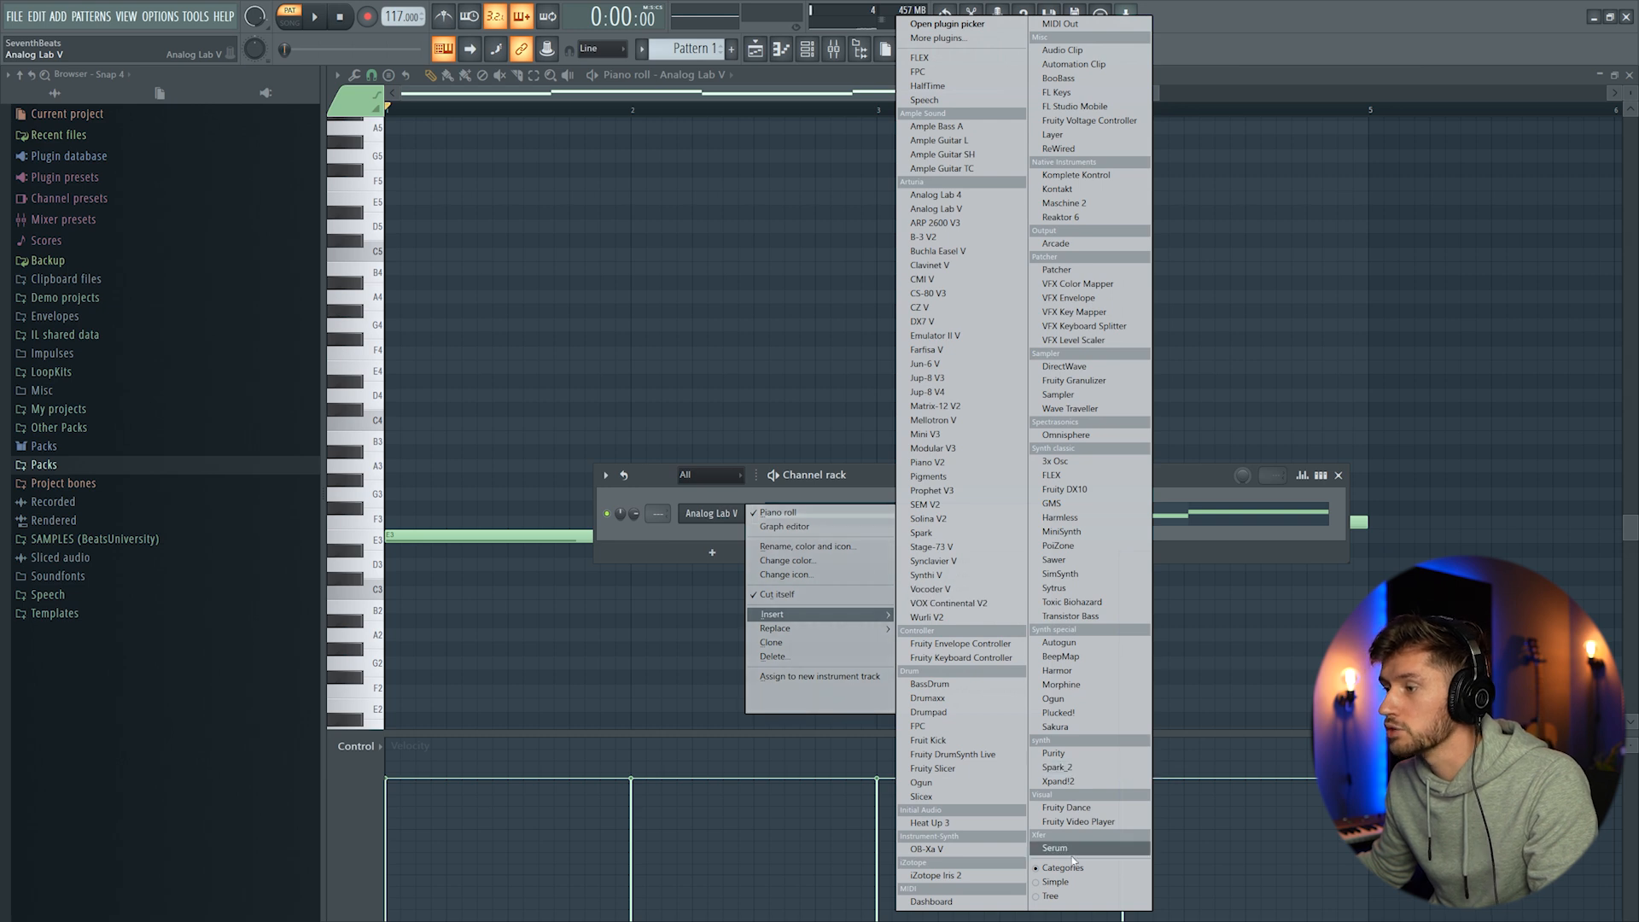
pyautogui.click(1055, 847)
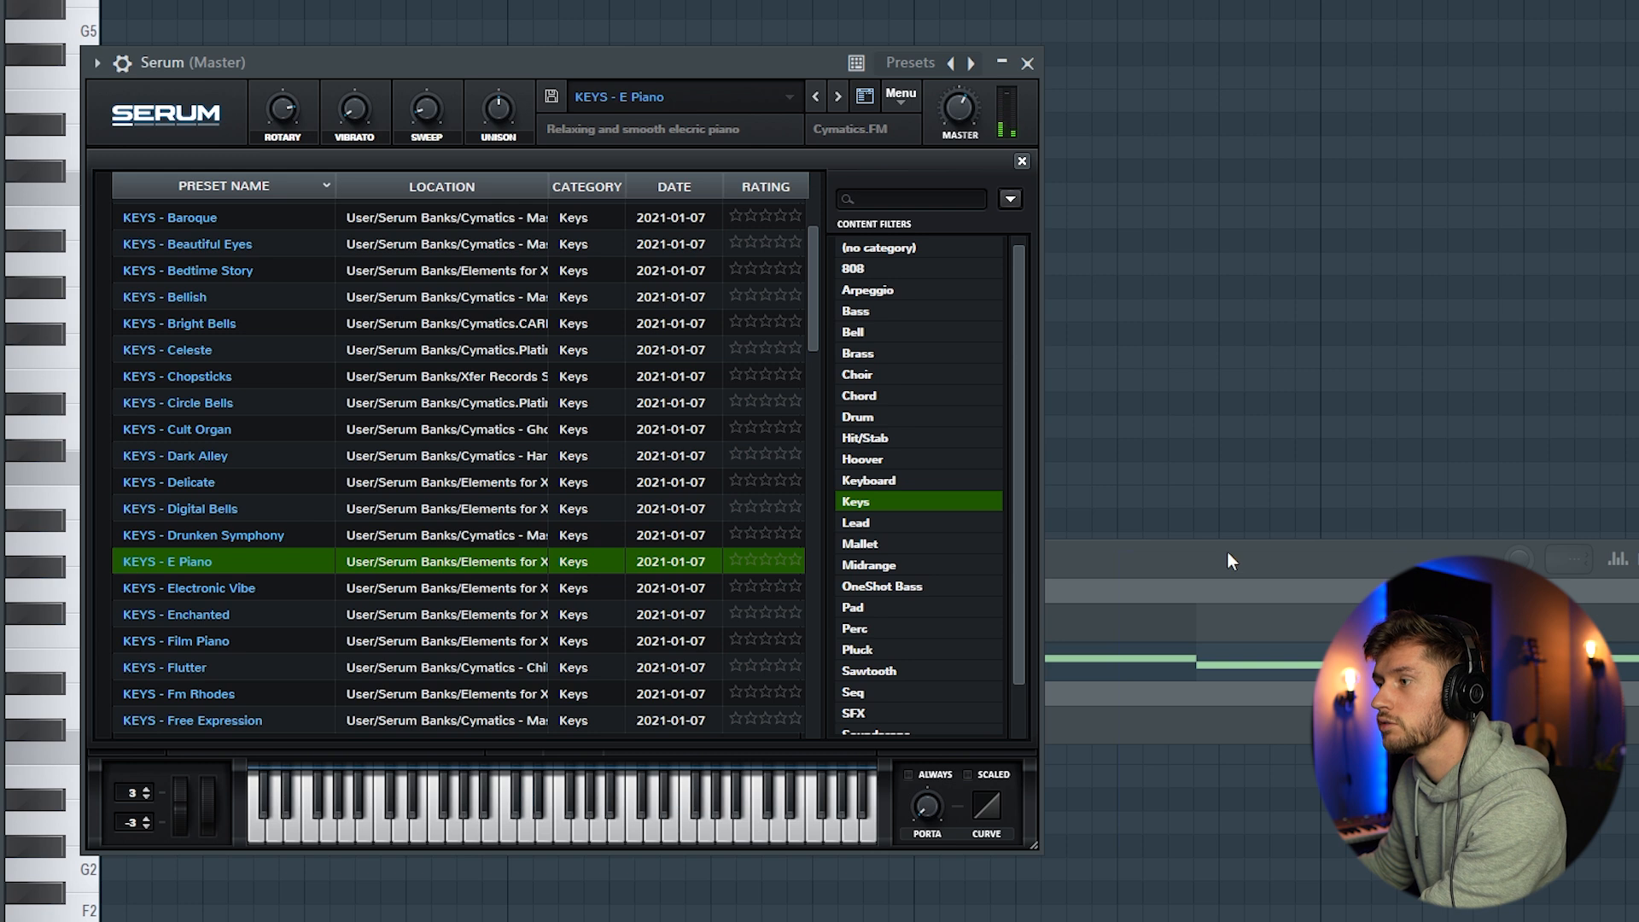
pyautogui.click(1026, 63)
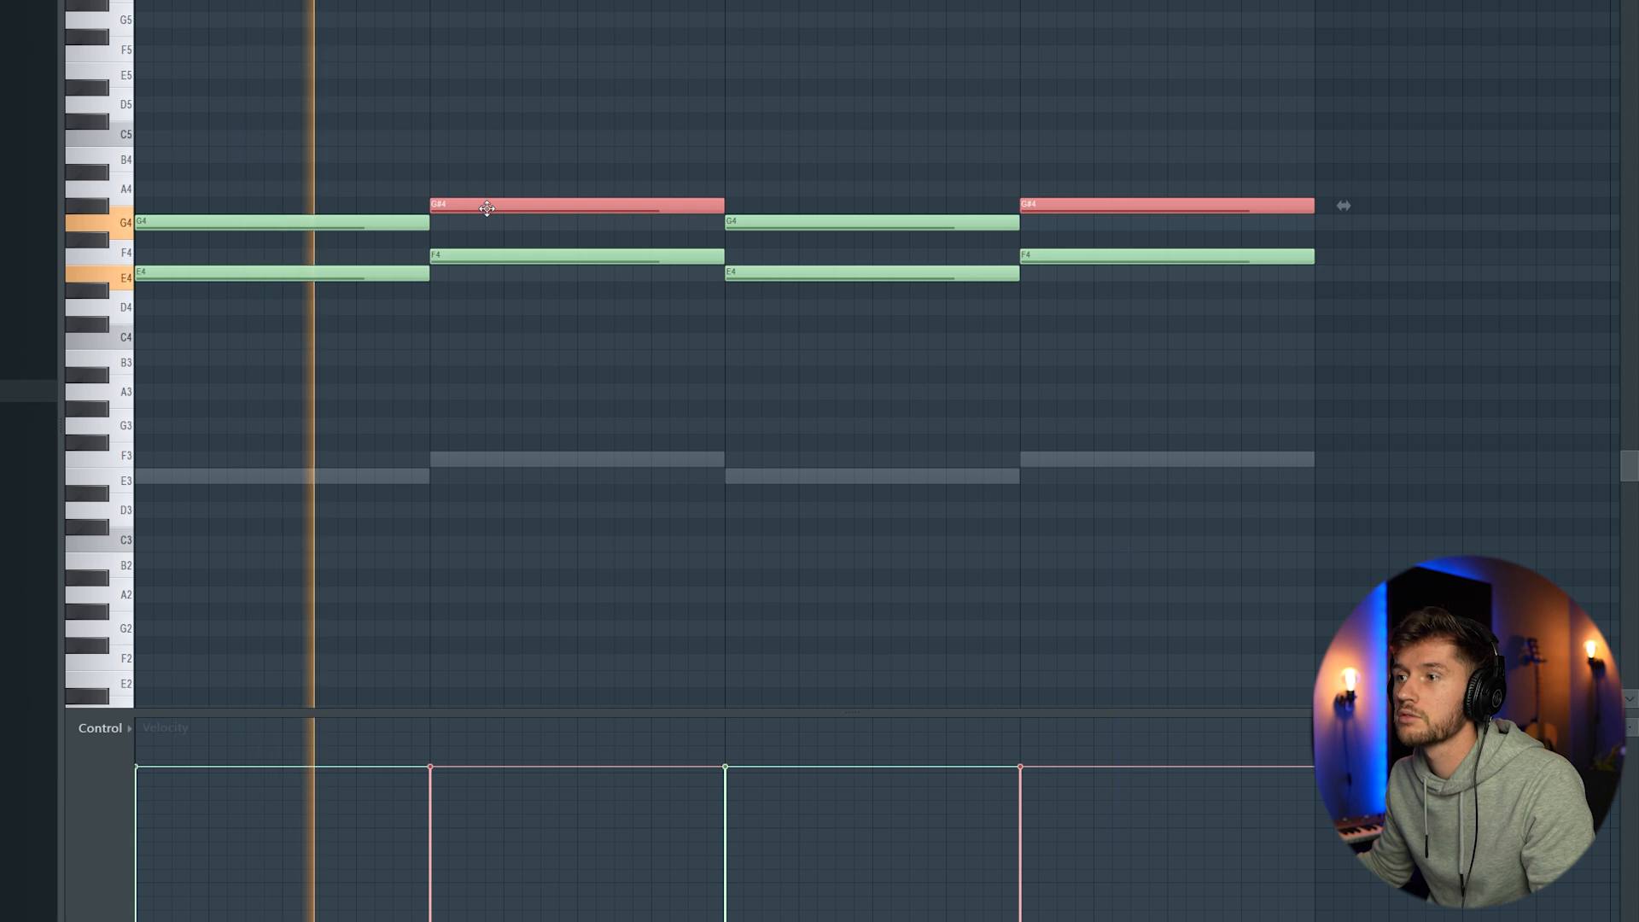
pyautogui.moveTo(574, 205); pyautogui.dragTo(574, 188)
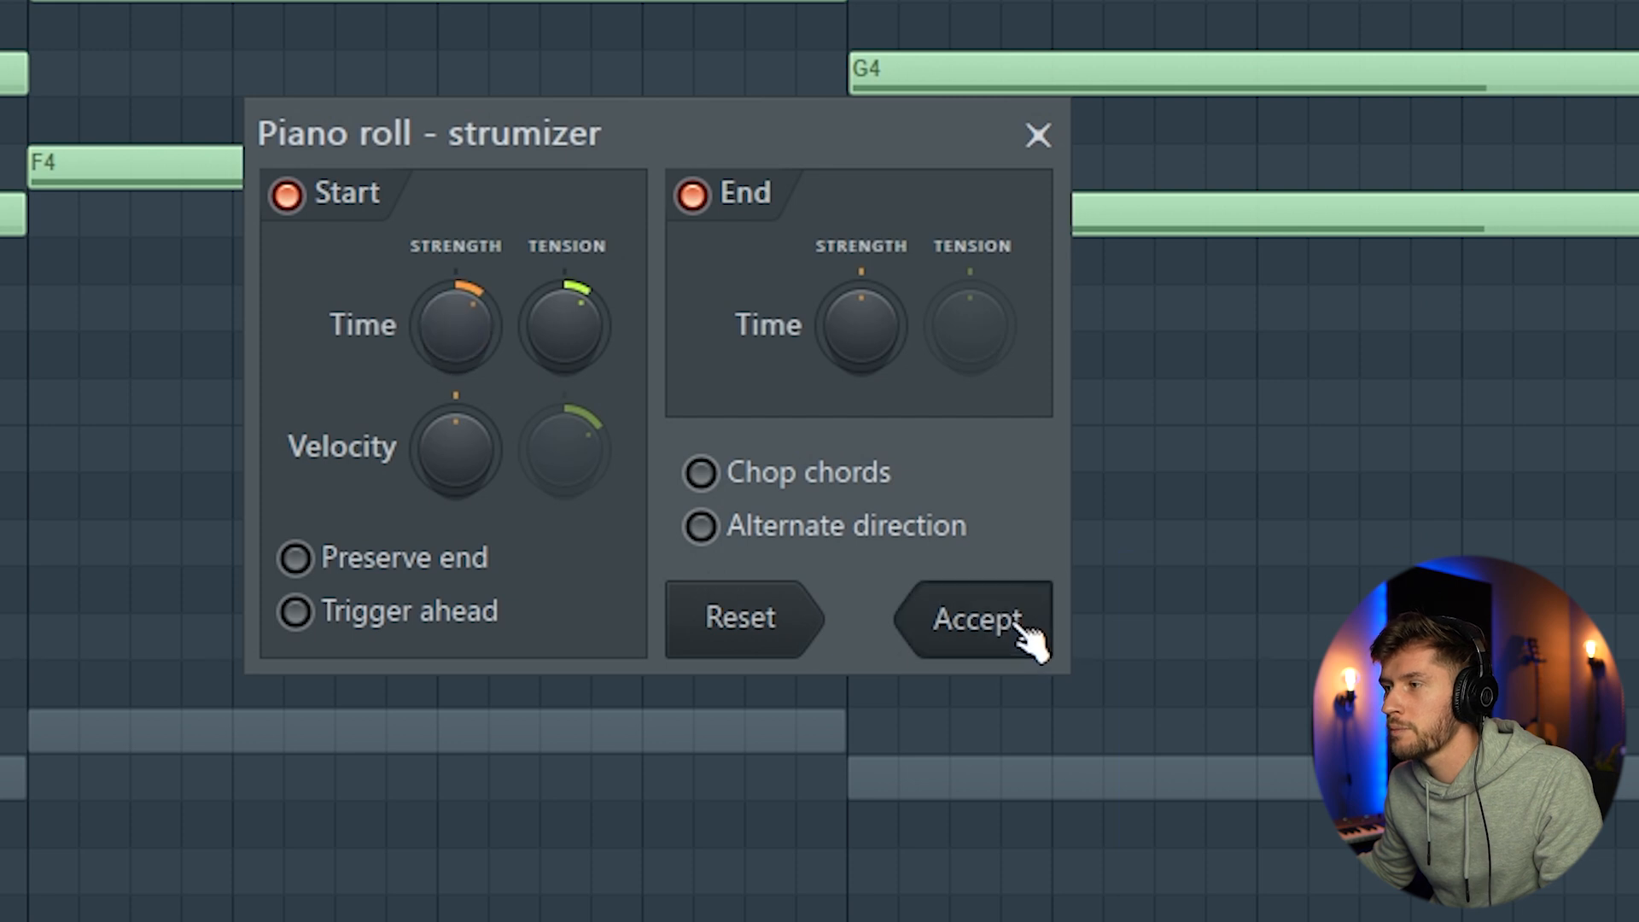
pyautogui.click(973, 618)
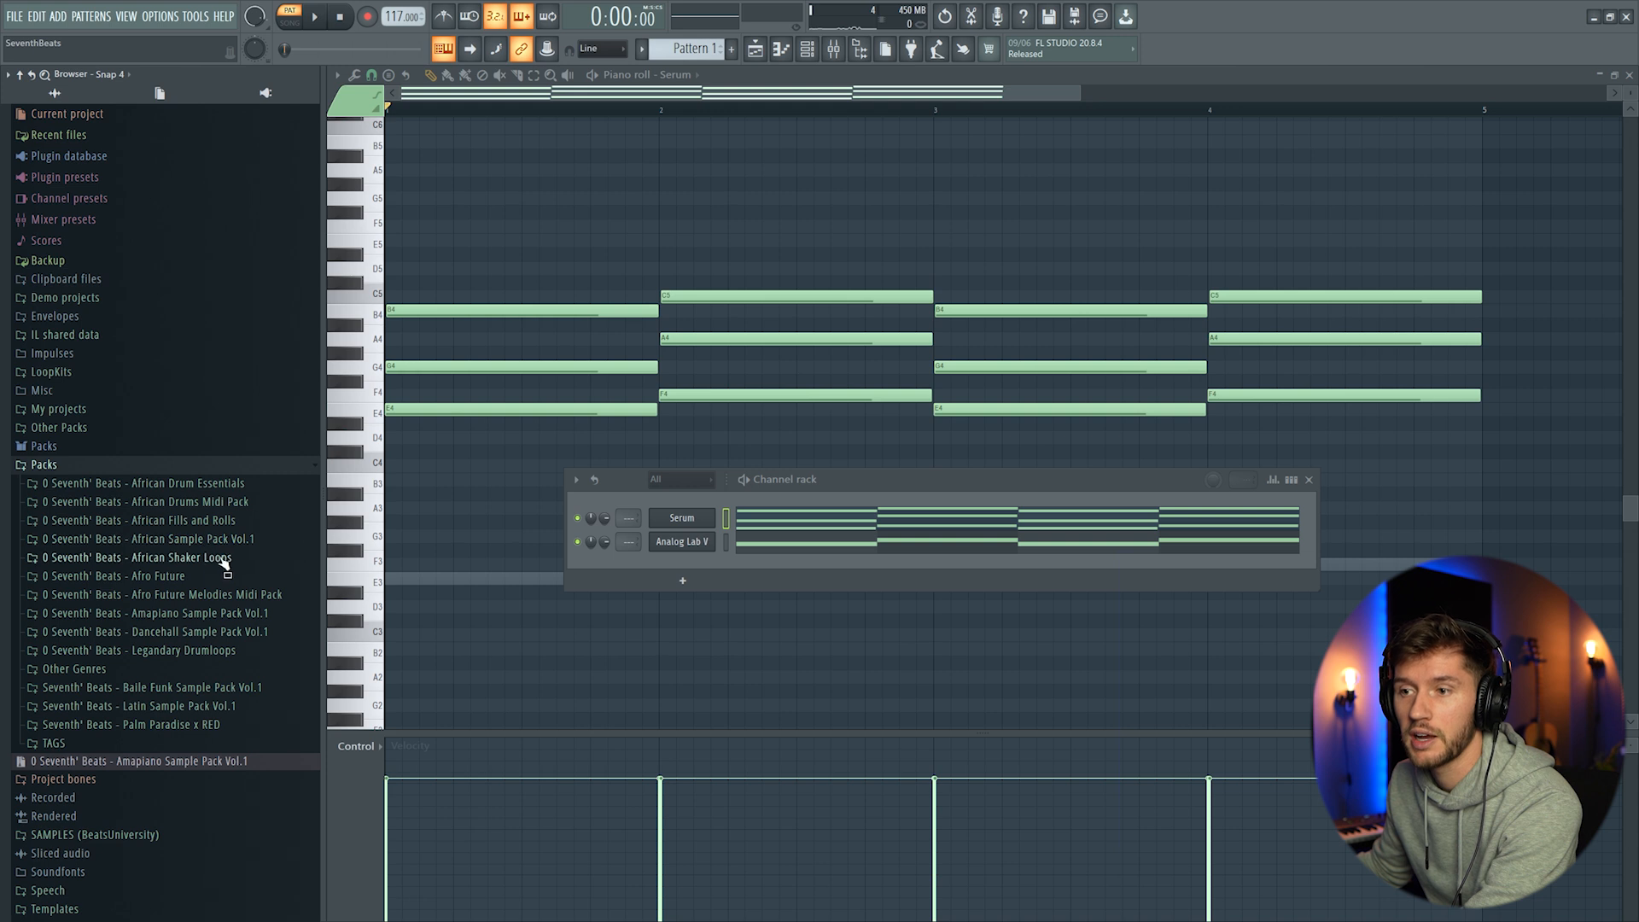
# Step: Browse the African Sample Pack Vol.1 folder for kick and percussion samples
pyautogui.click(152, 538)
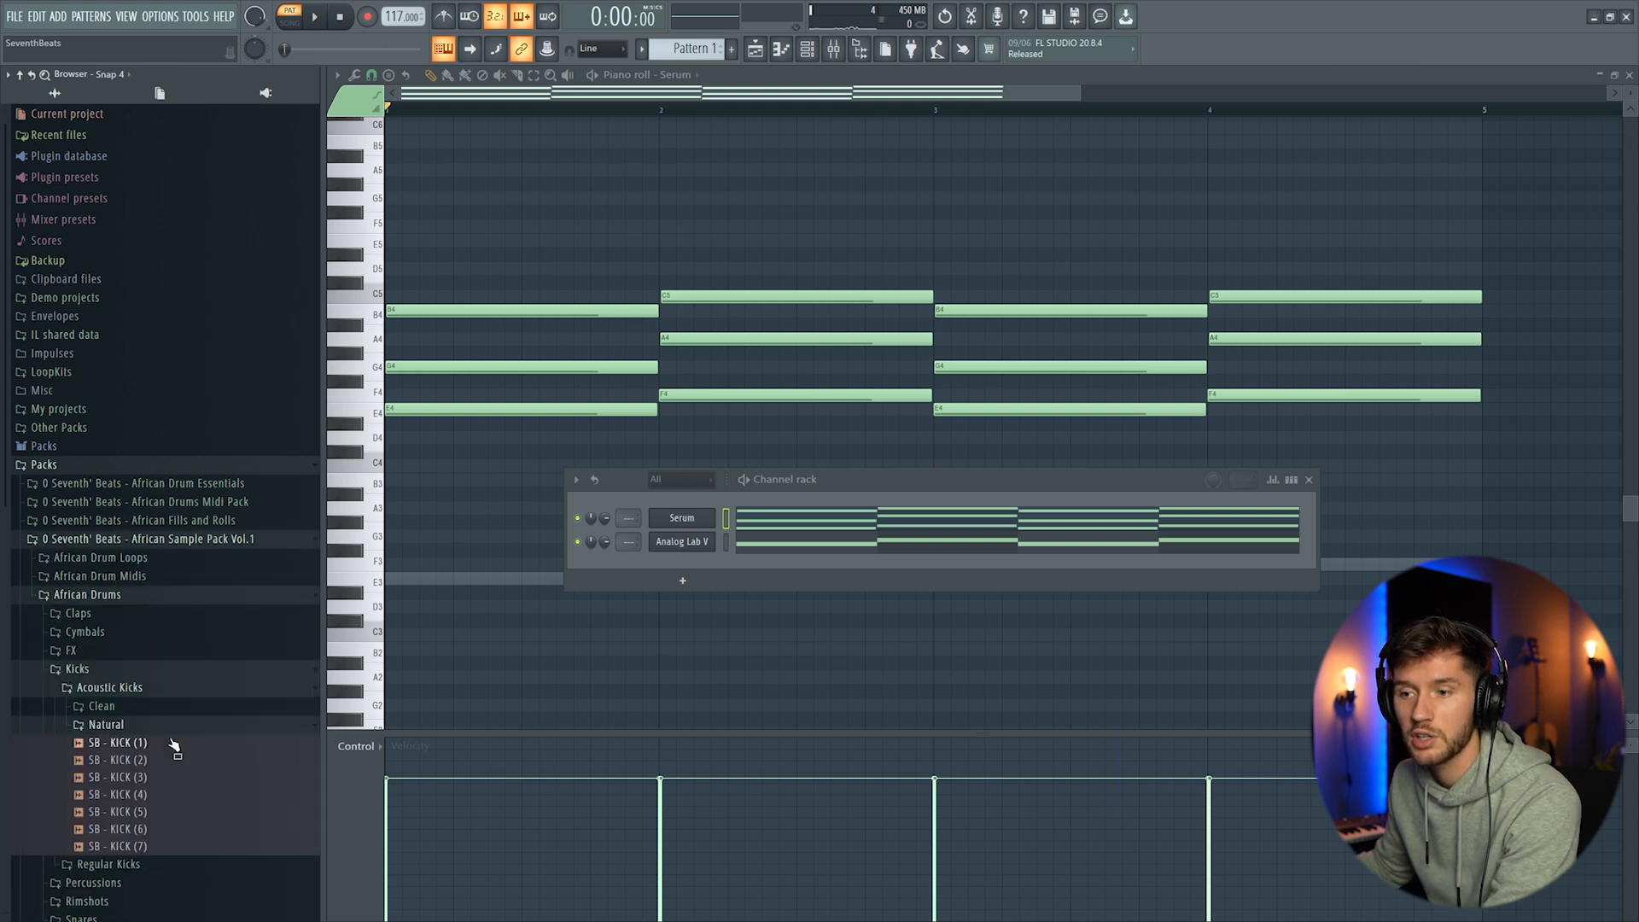
pyautogui.scroll(-3)
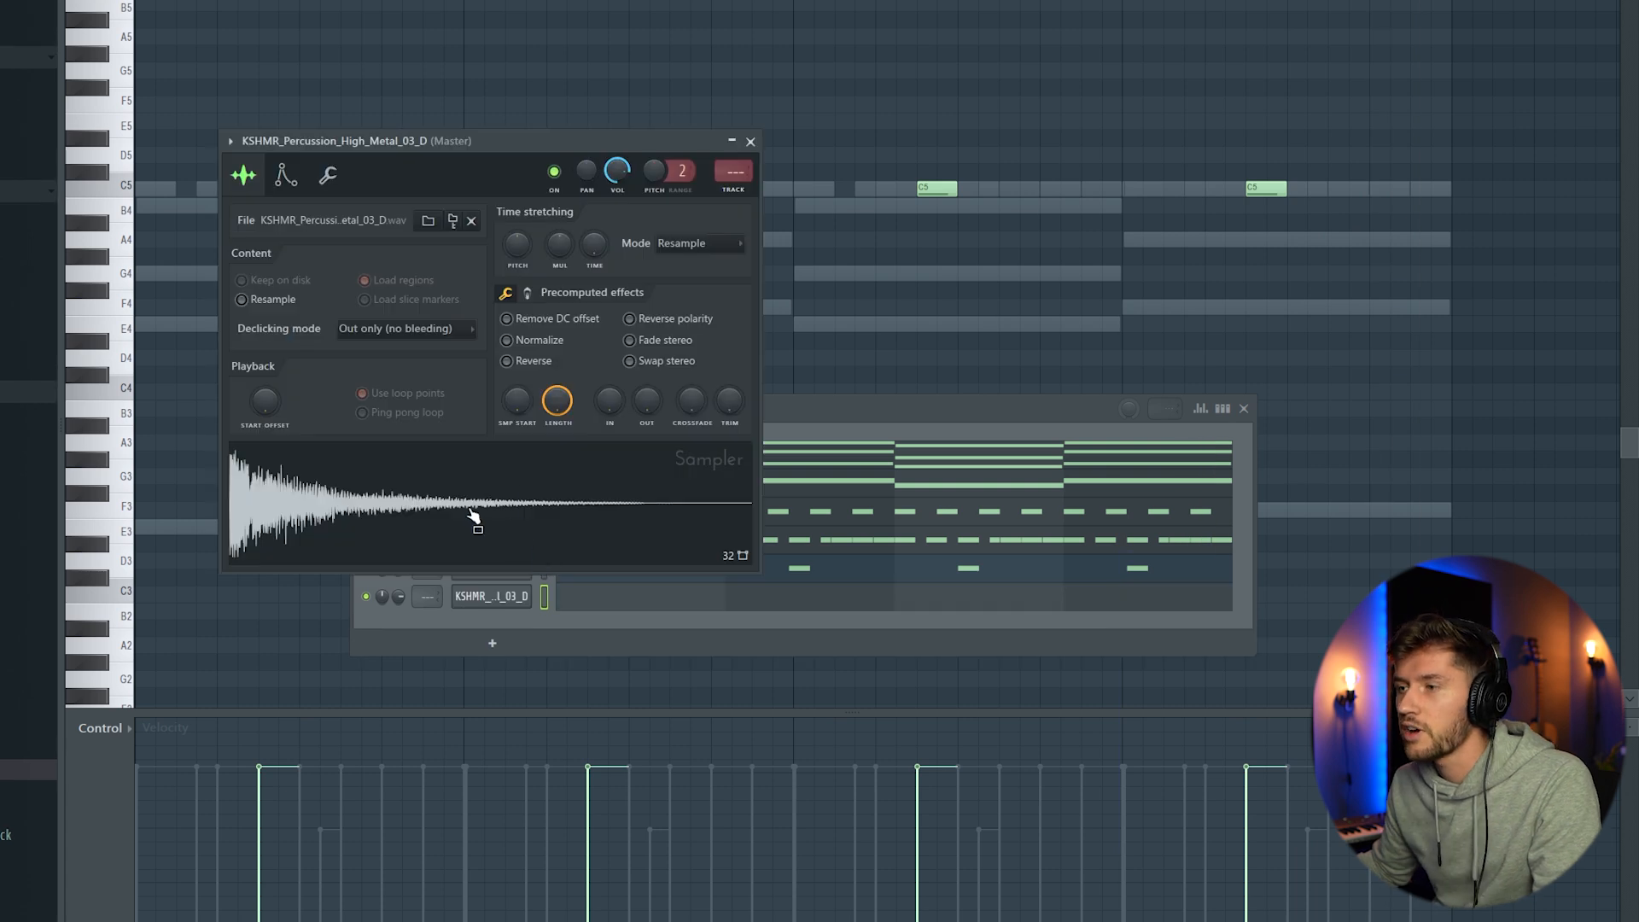
pyautogui.moveTo(434, 513)
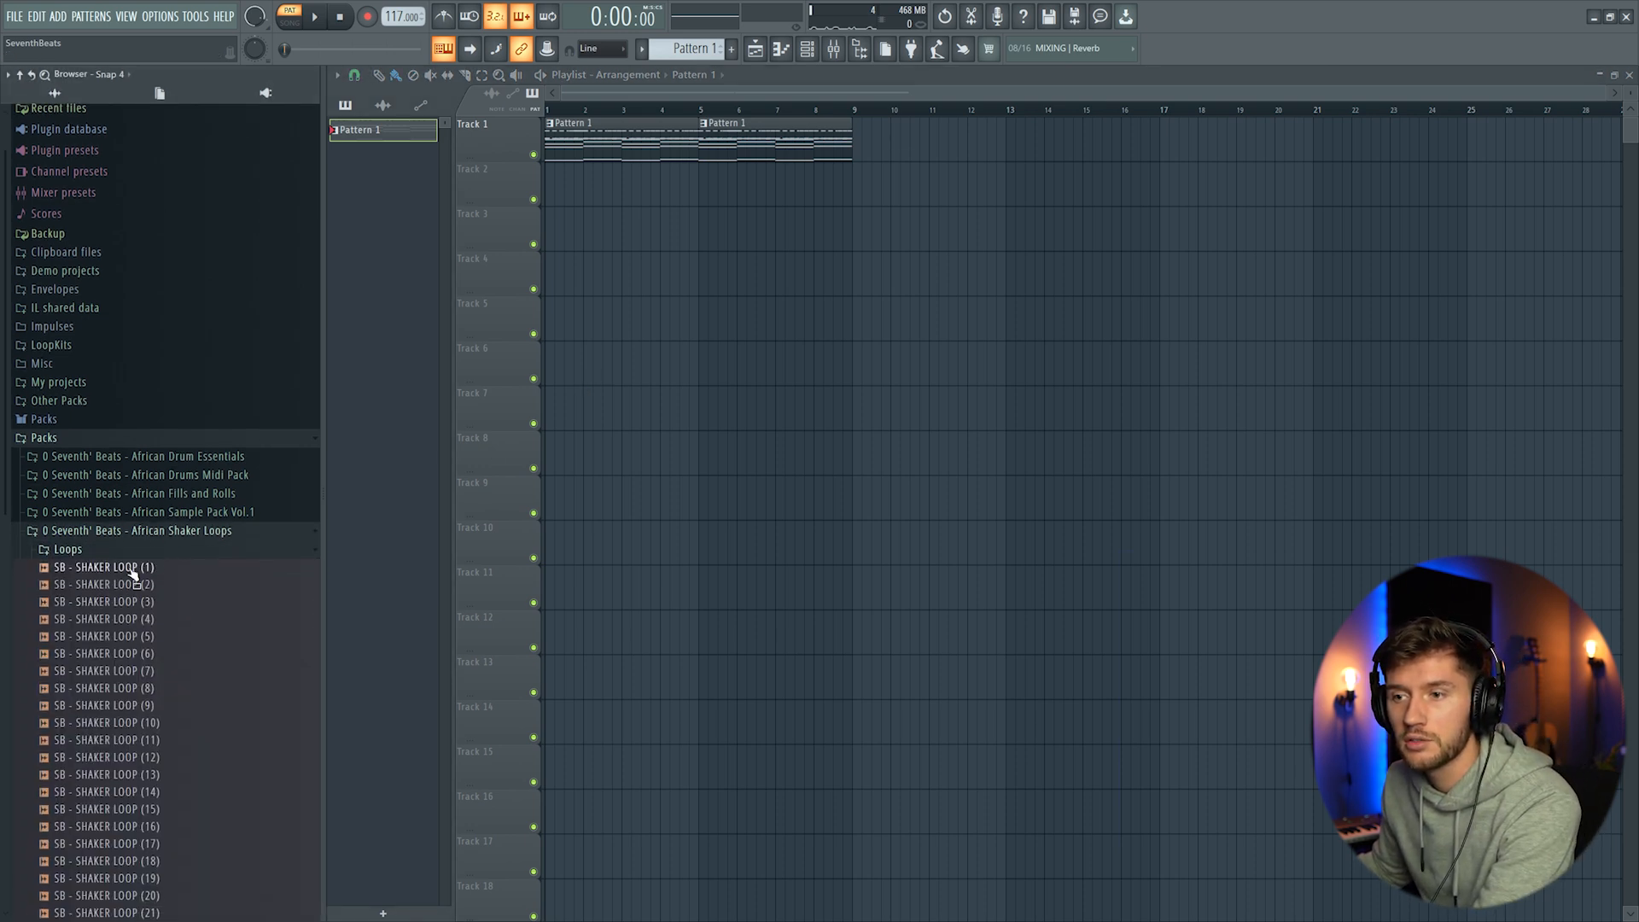
# Step: Place SB - SHAKER LOOP (1) on Track 5 and browse the Amapiano pack's Shaker loops
pyautogui.moveTo(102, 567); pyautogui.dragTo(695, 314)
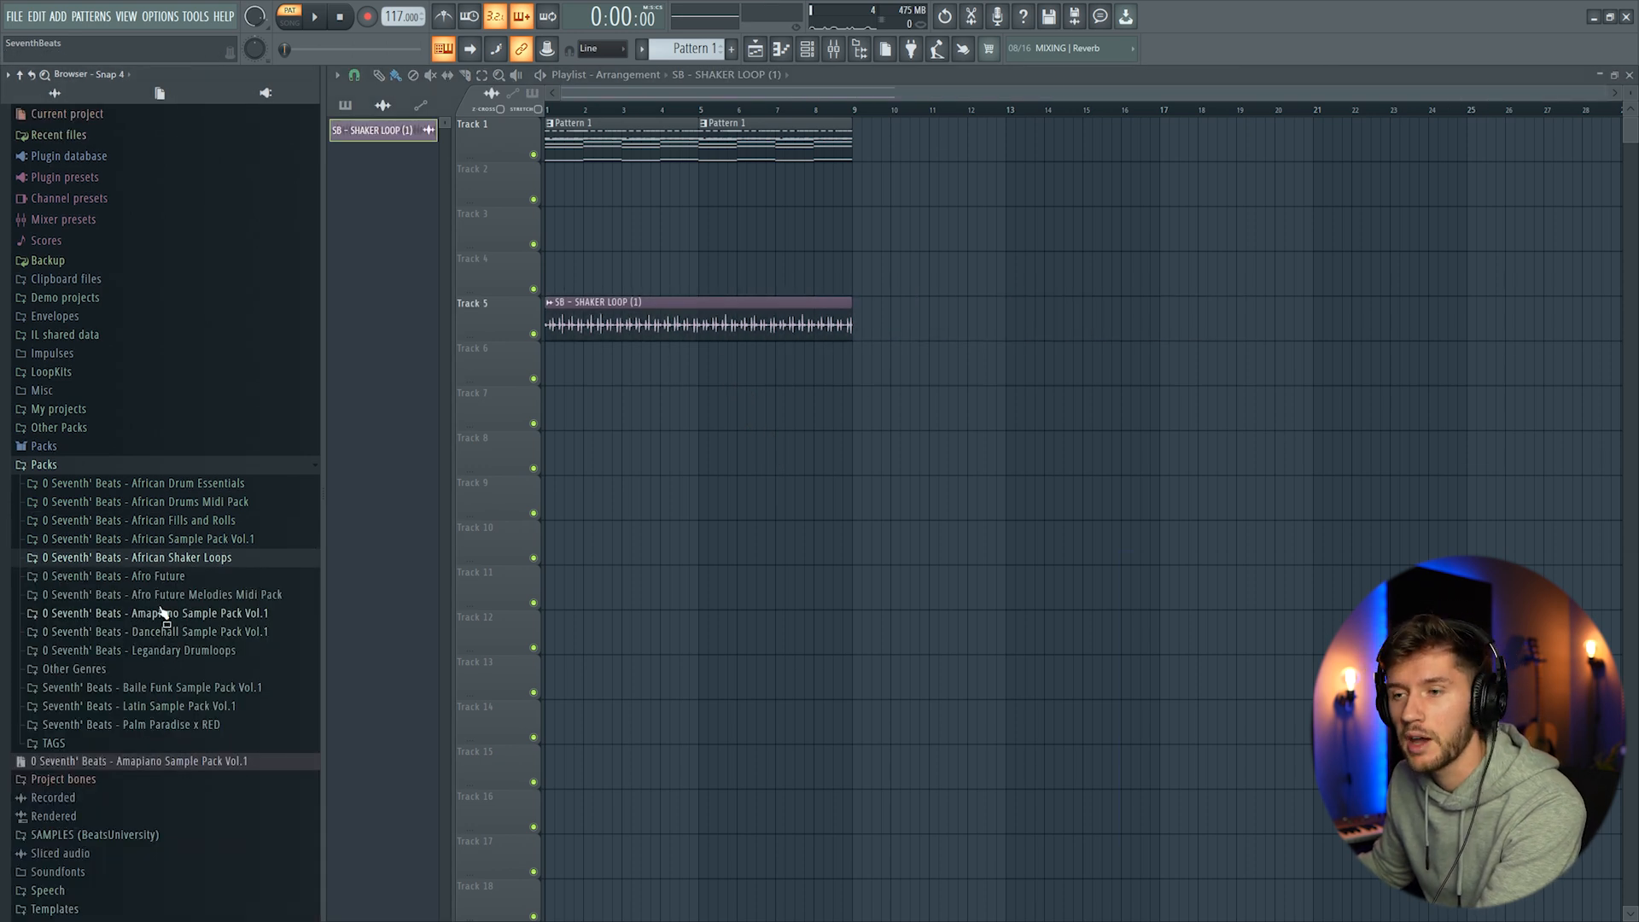
pyautogui.click(157, 613)
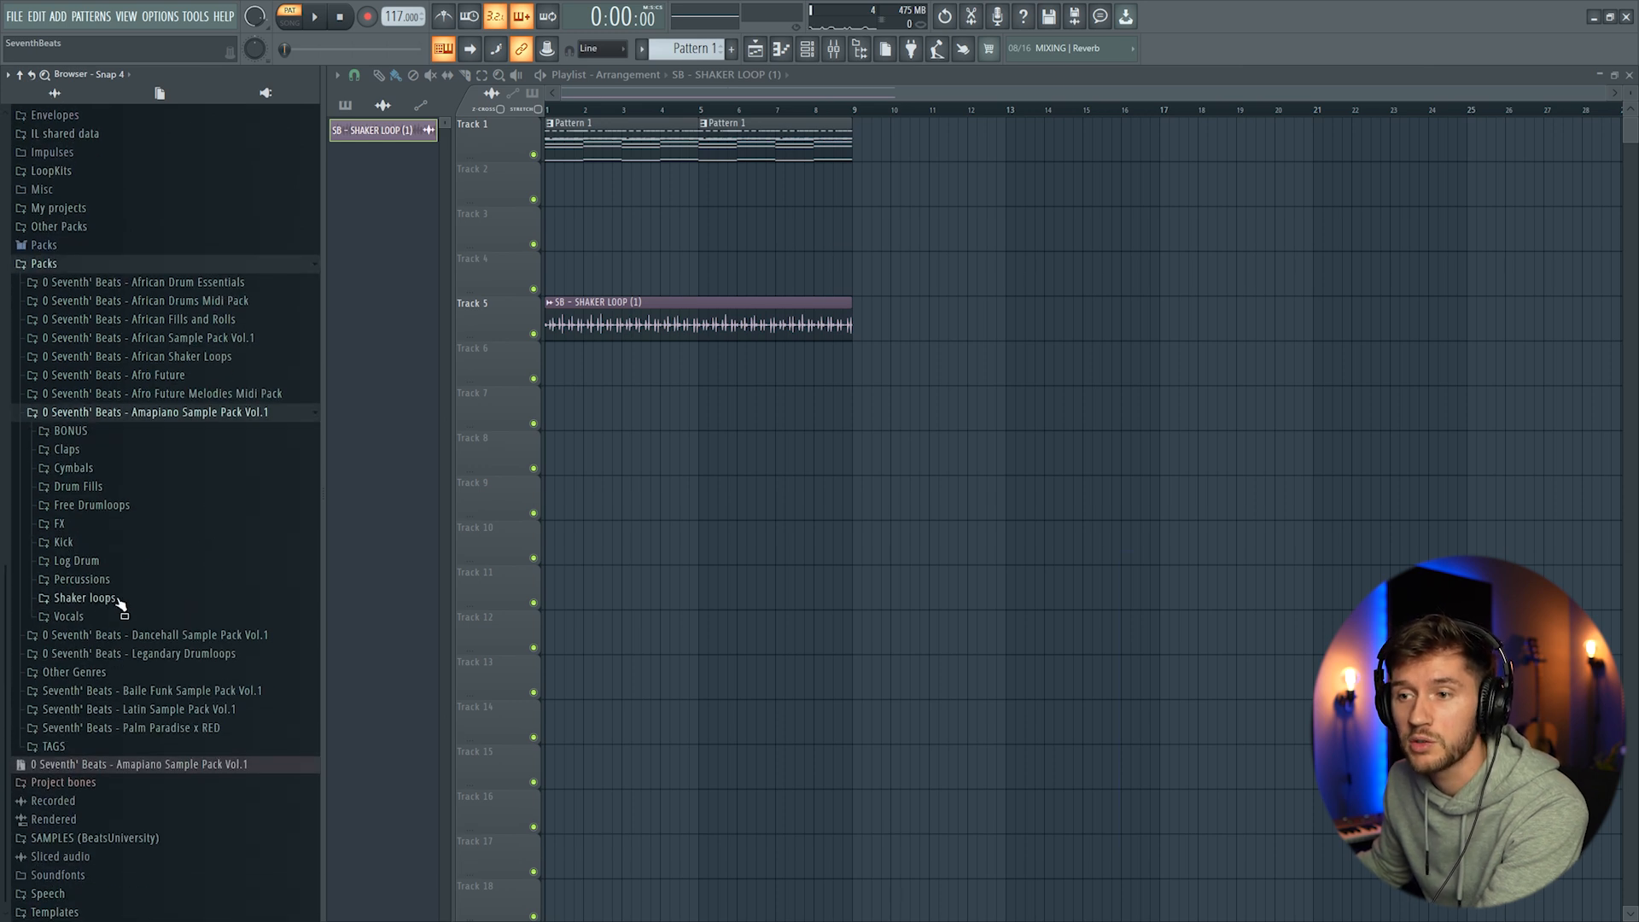
pyautogui.click(85, 598)
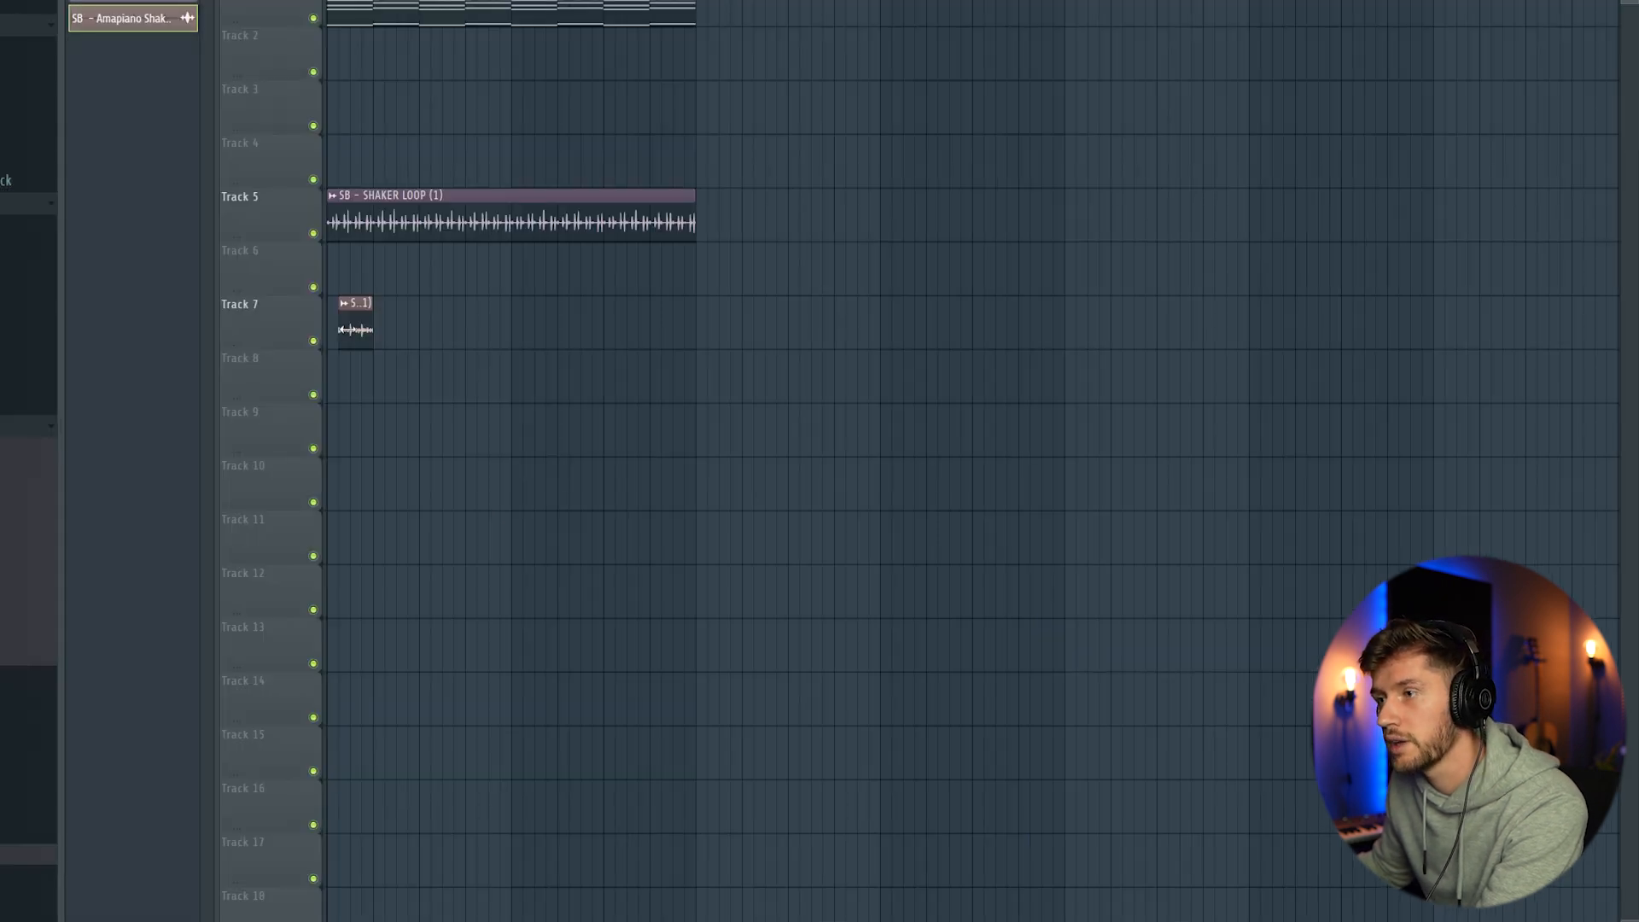
# Step: Add the Amapiano Shaker (11) loop to Track 6 and adjust its clip sample settings
pyautogui.moveTo(355, 320); pyautogui.dragTo(627, 251)
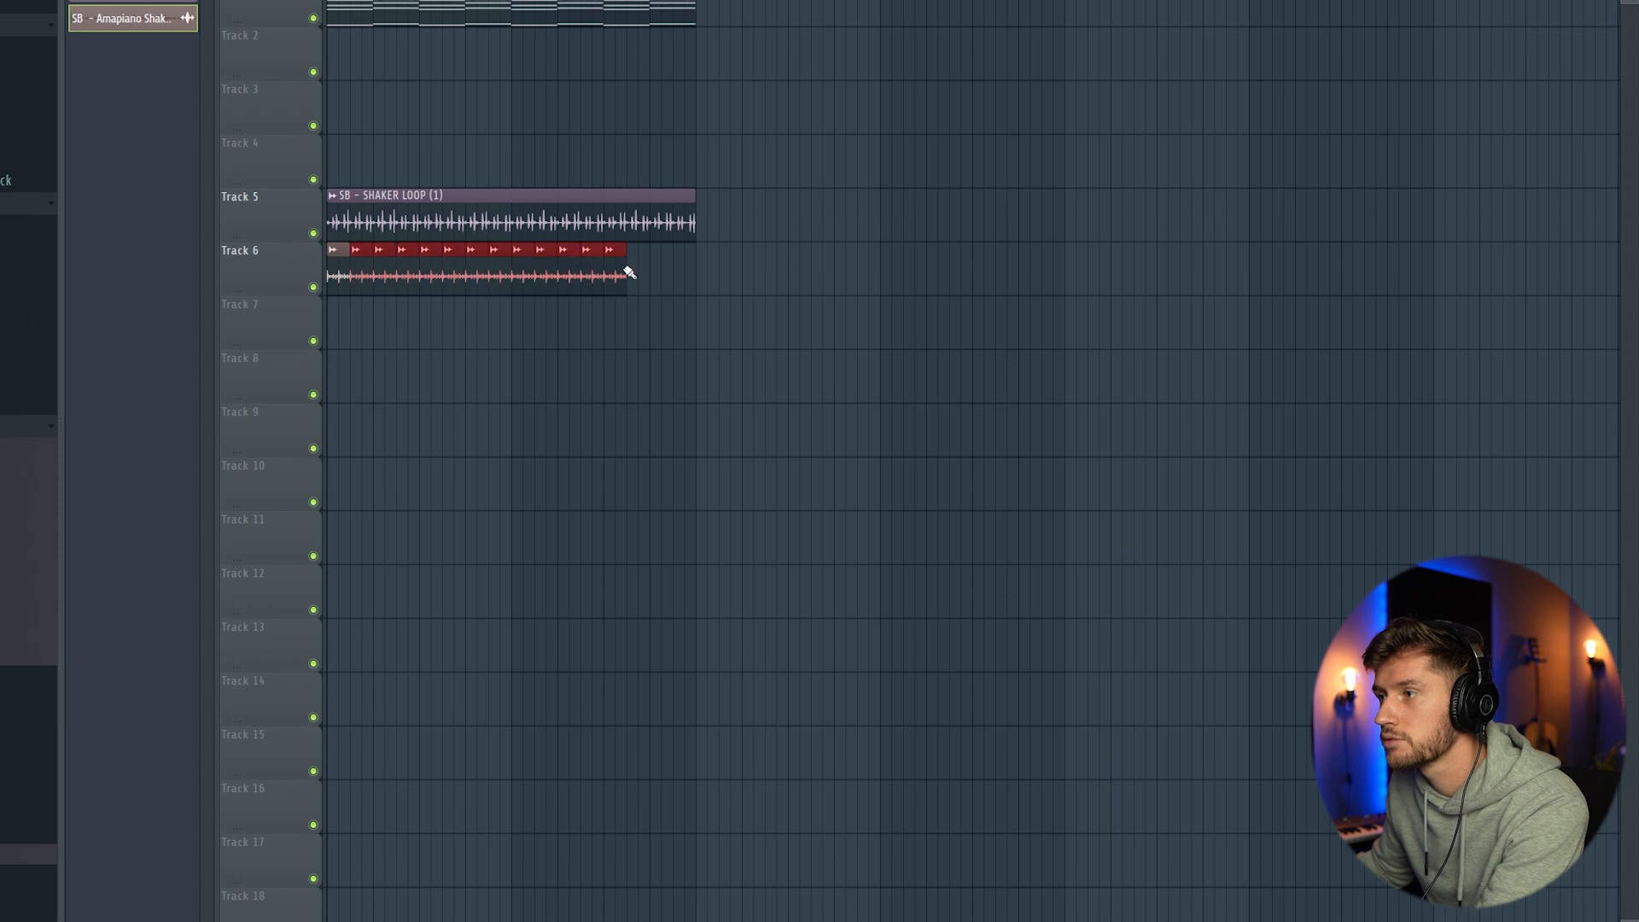
pyautogui.doubleClick(476, 250)
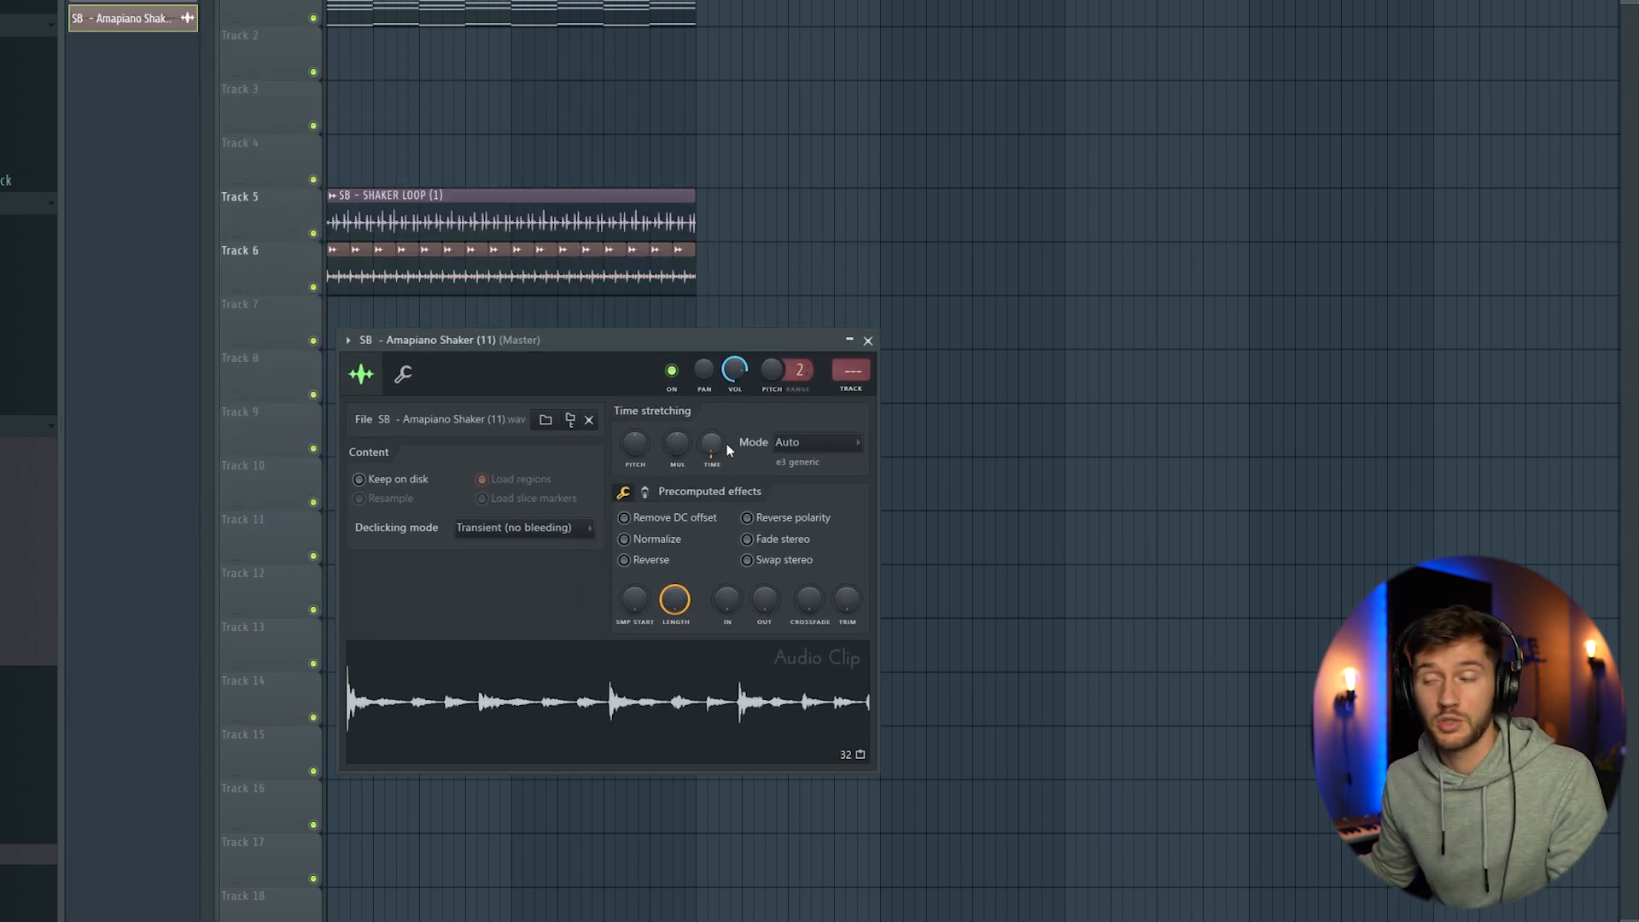
pyautogui.click(523, 528)
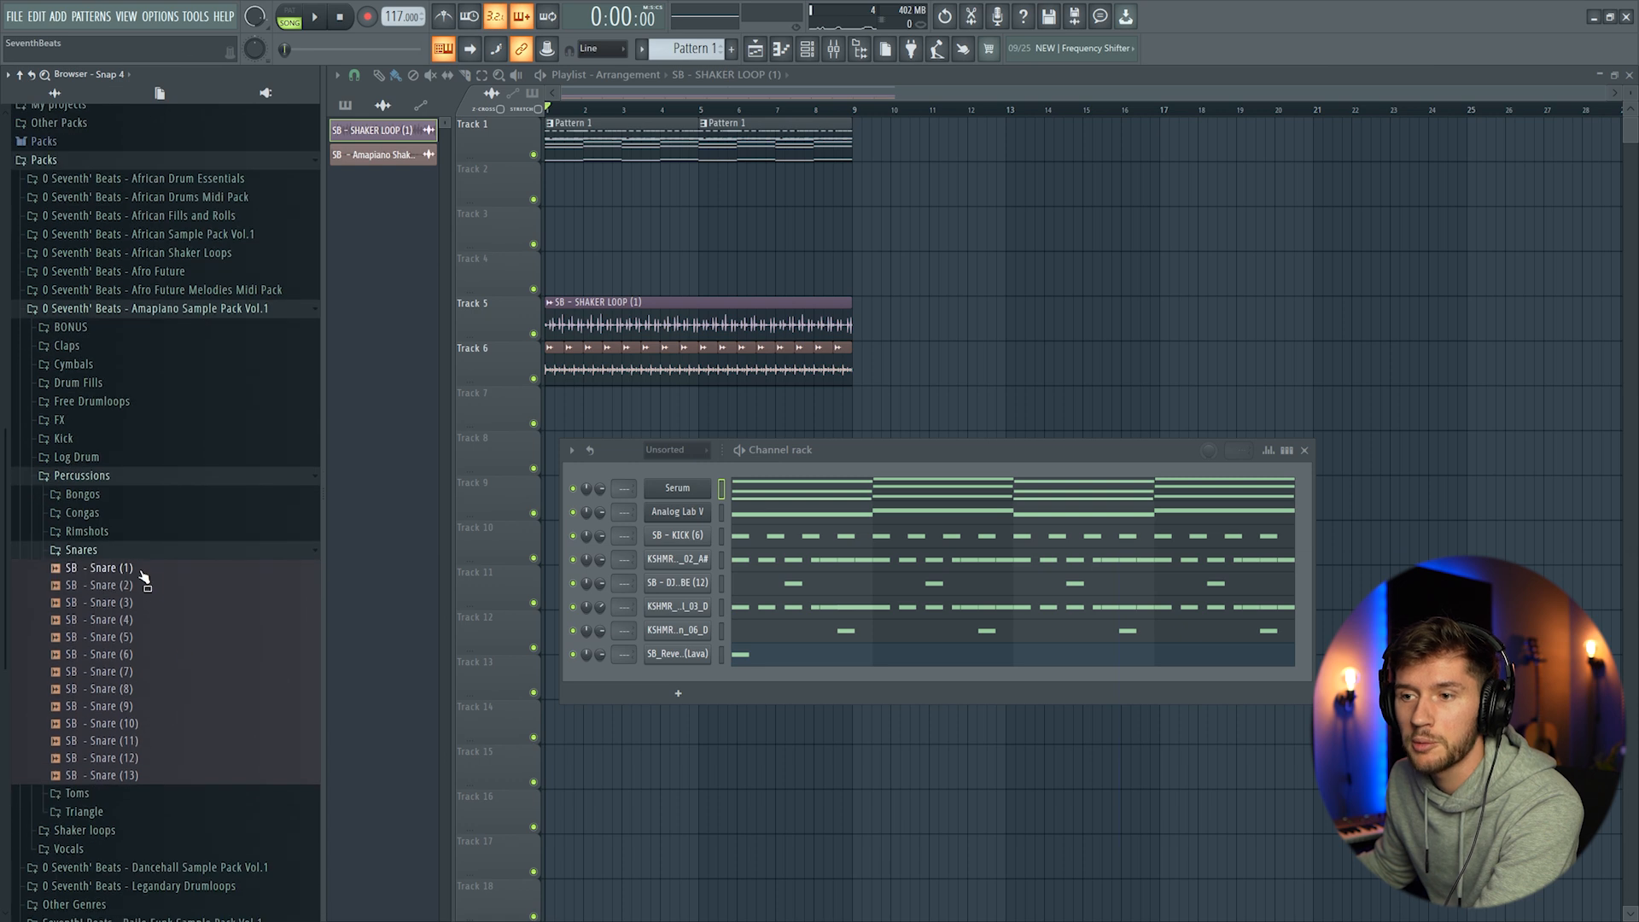
# Step: Collapse the Snares folder and expand the Rimshots/Congas percussion folder instead
pyautogui.click(99, 602)
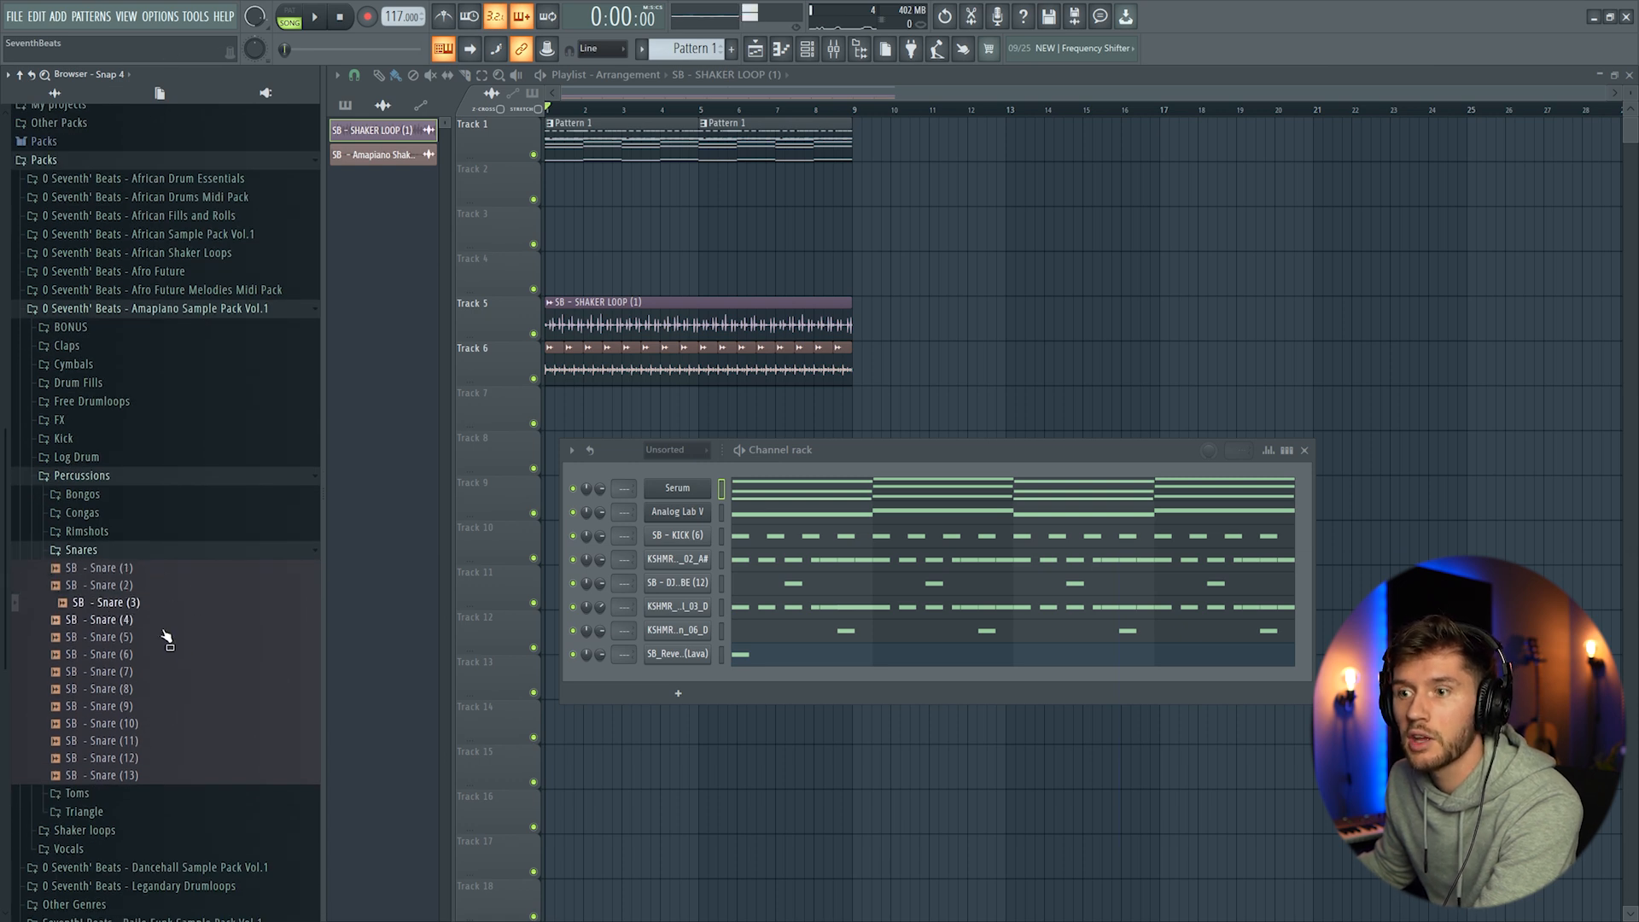
pyautogui.click(80, 548)
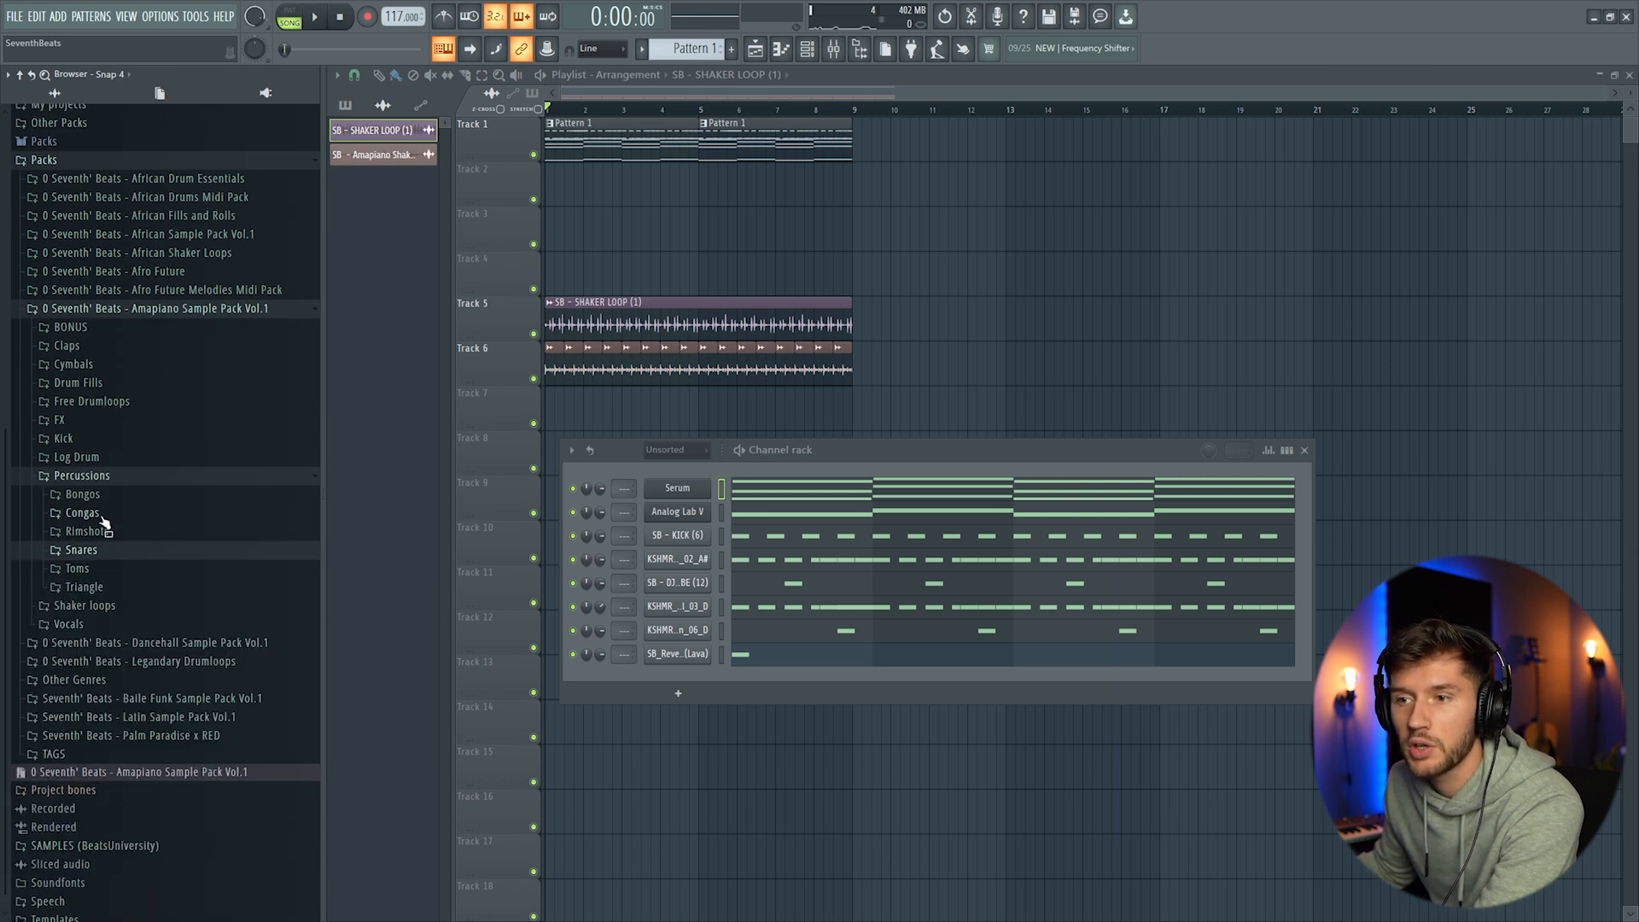
pyautogui.click(86, 530)
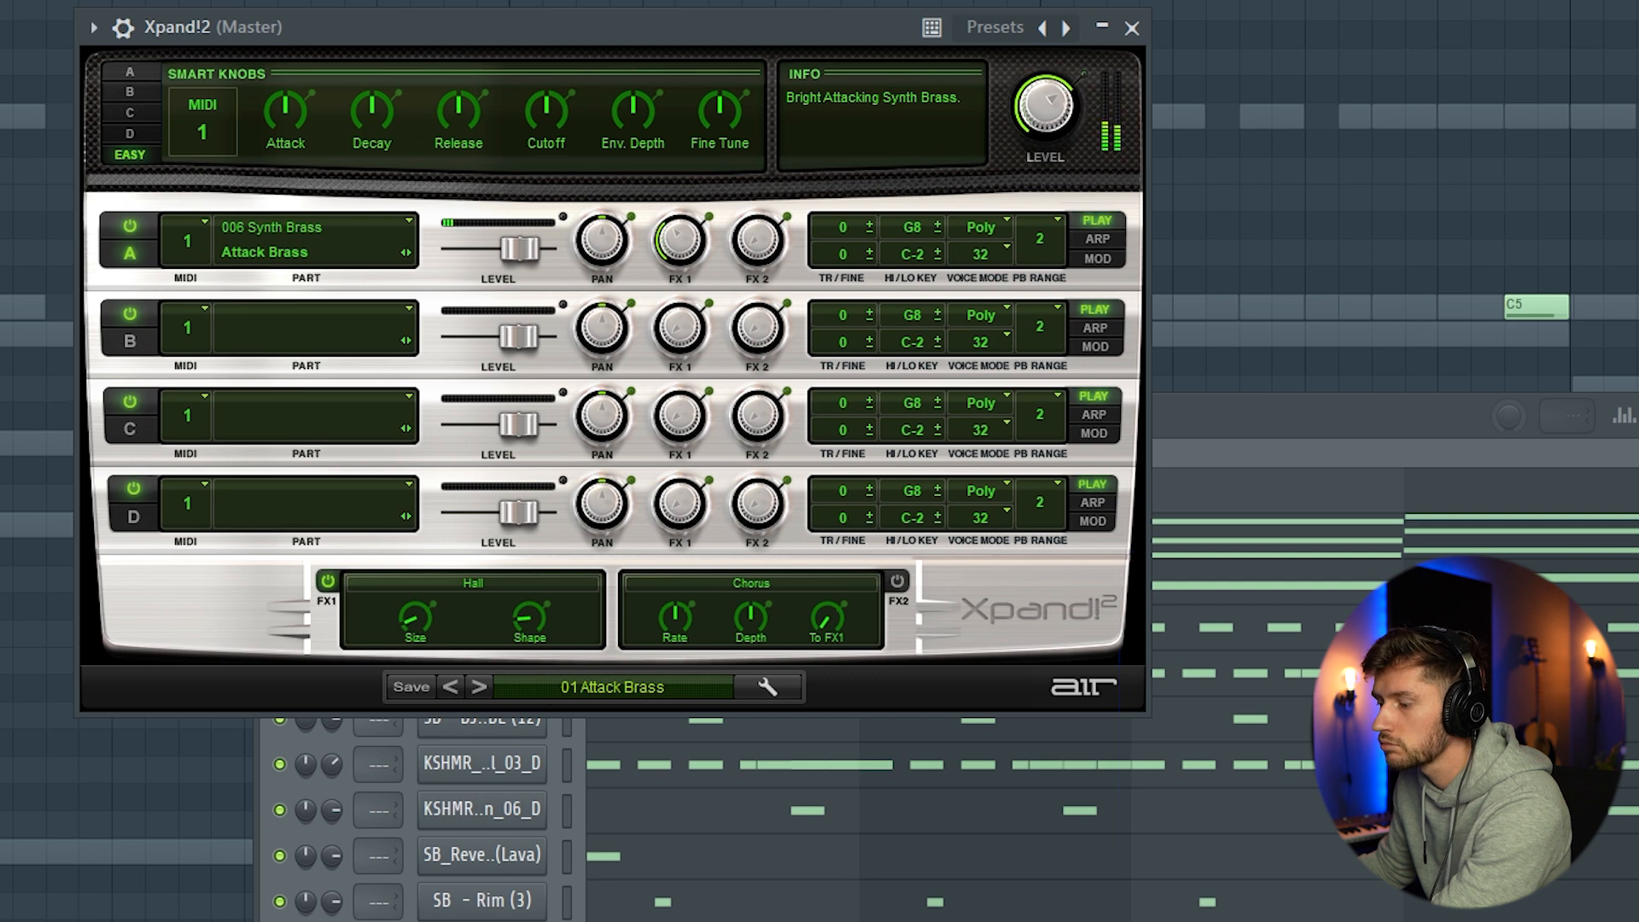
pyautogui.moveTo(1214, 425)
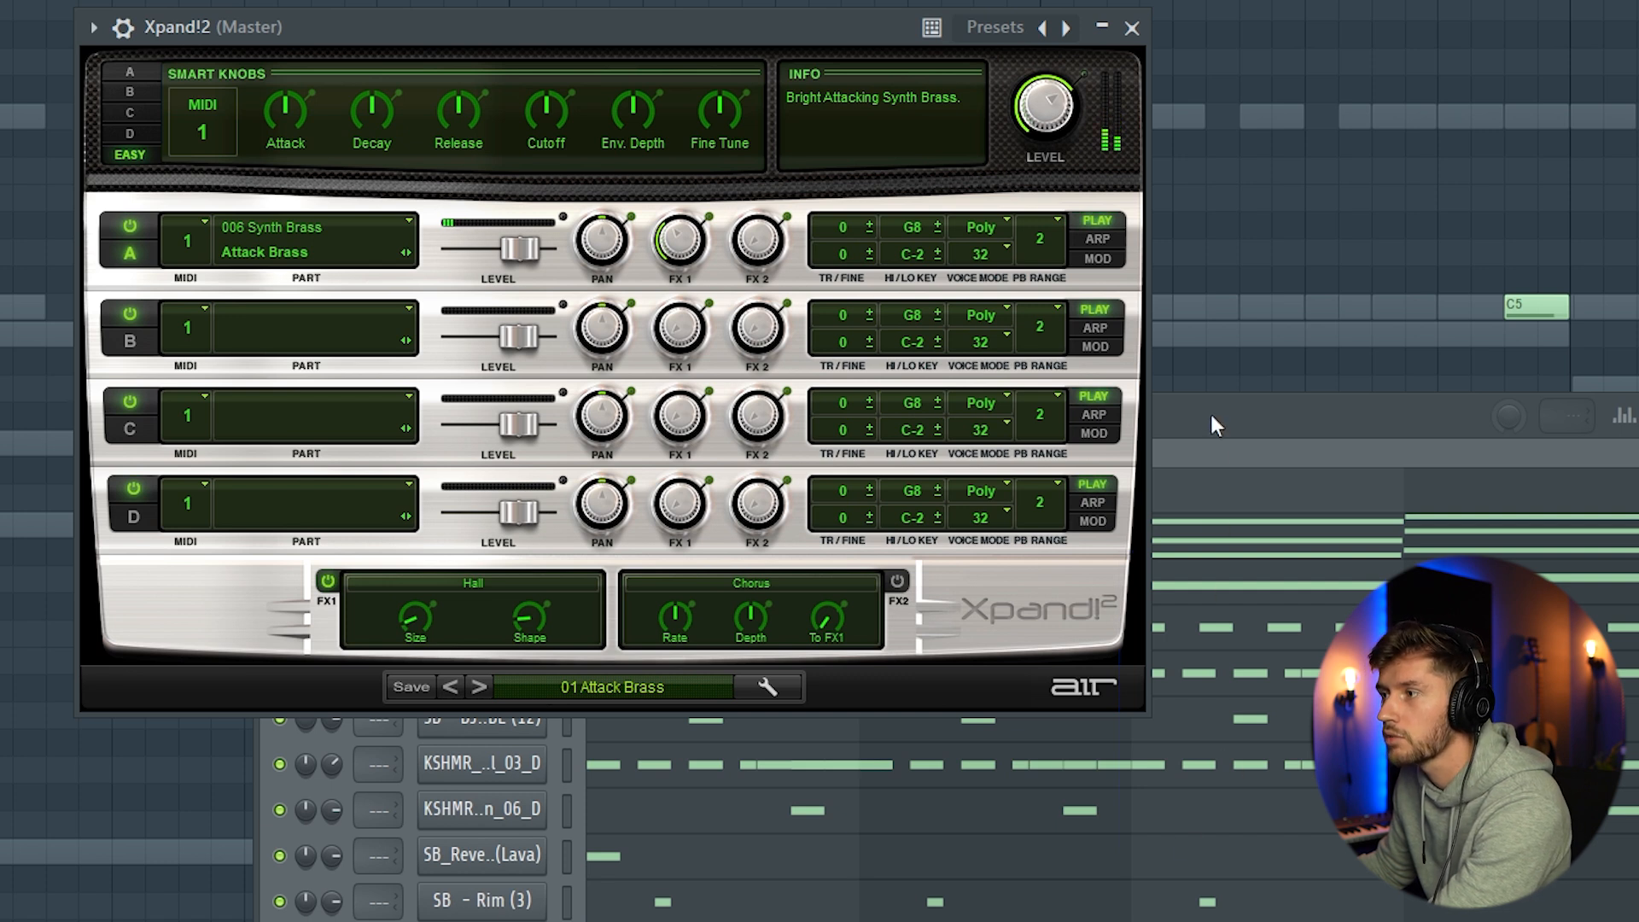
# Step: Paint a repeating row of short B4 brass notes in the Xpand!2 piano roll
pyautogui.click(1131, 27)
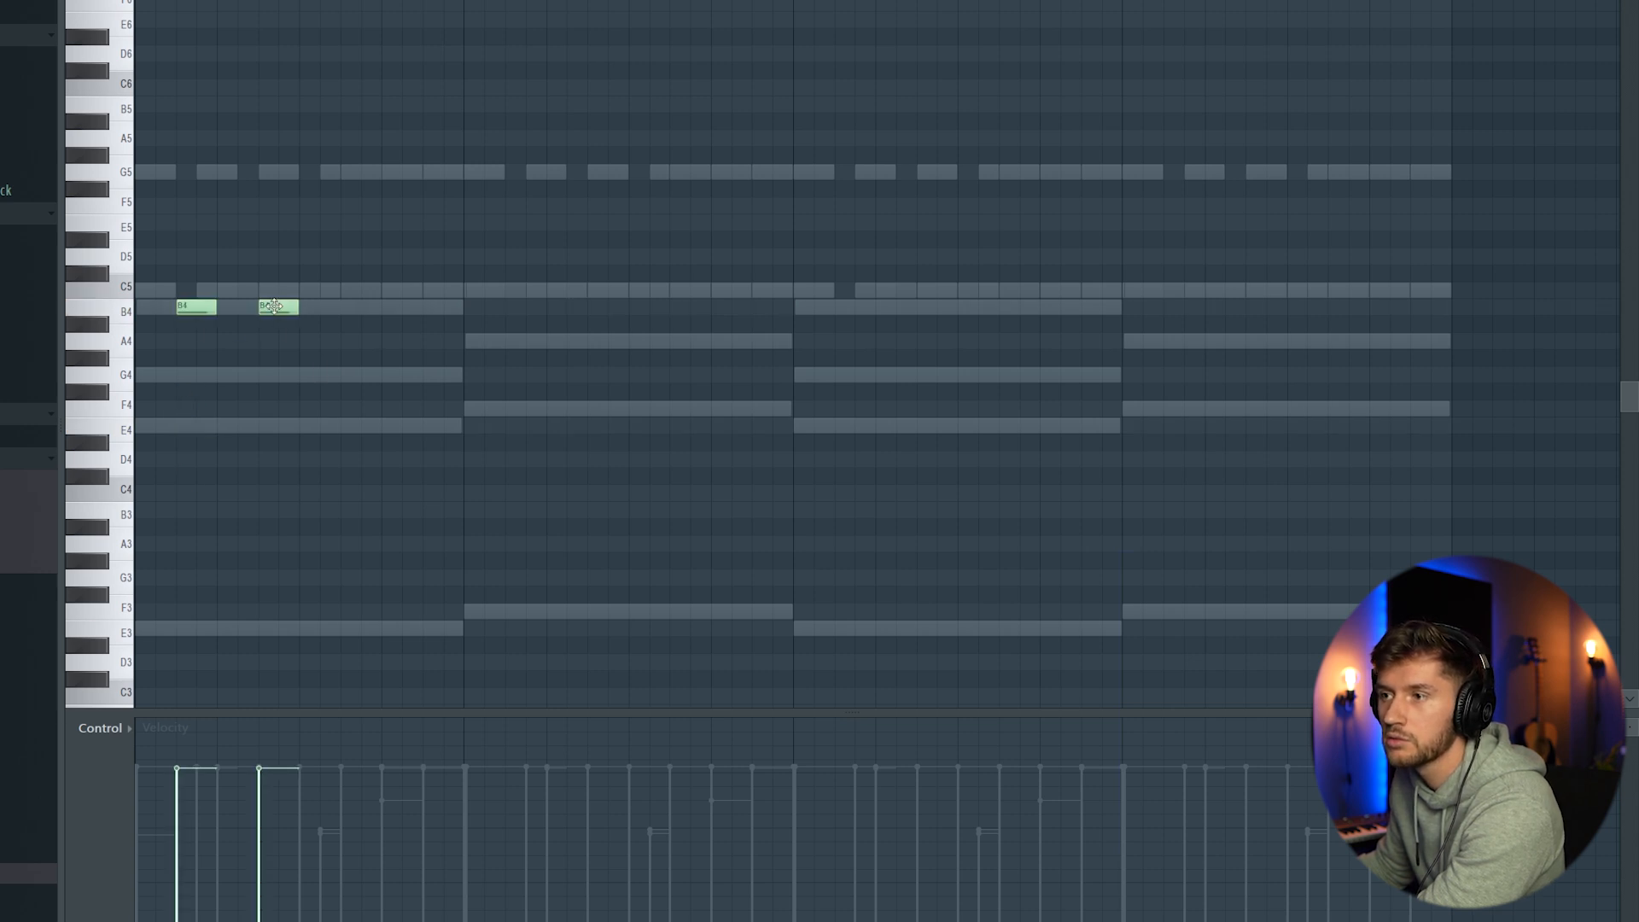
pyautogui.moveTo(275, 306); pyautogui.dragTo(359, 305)
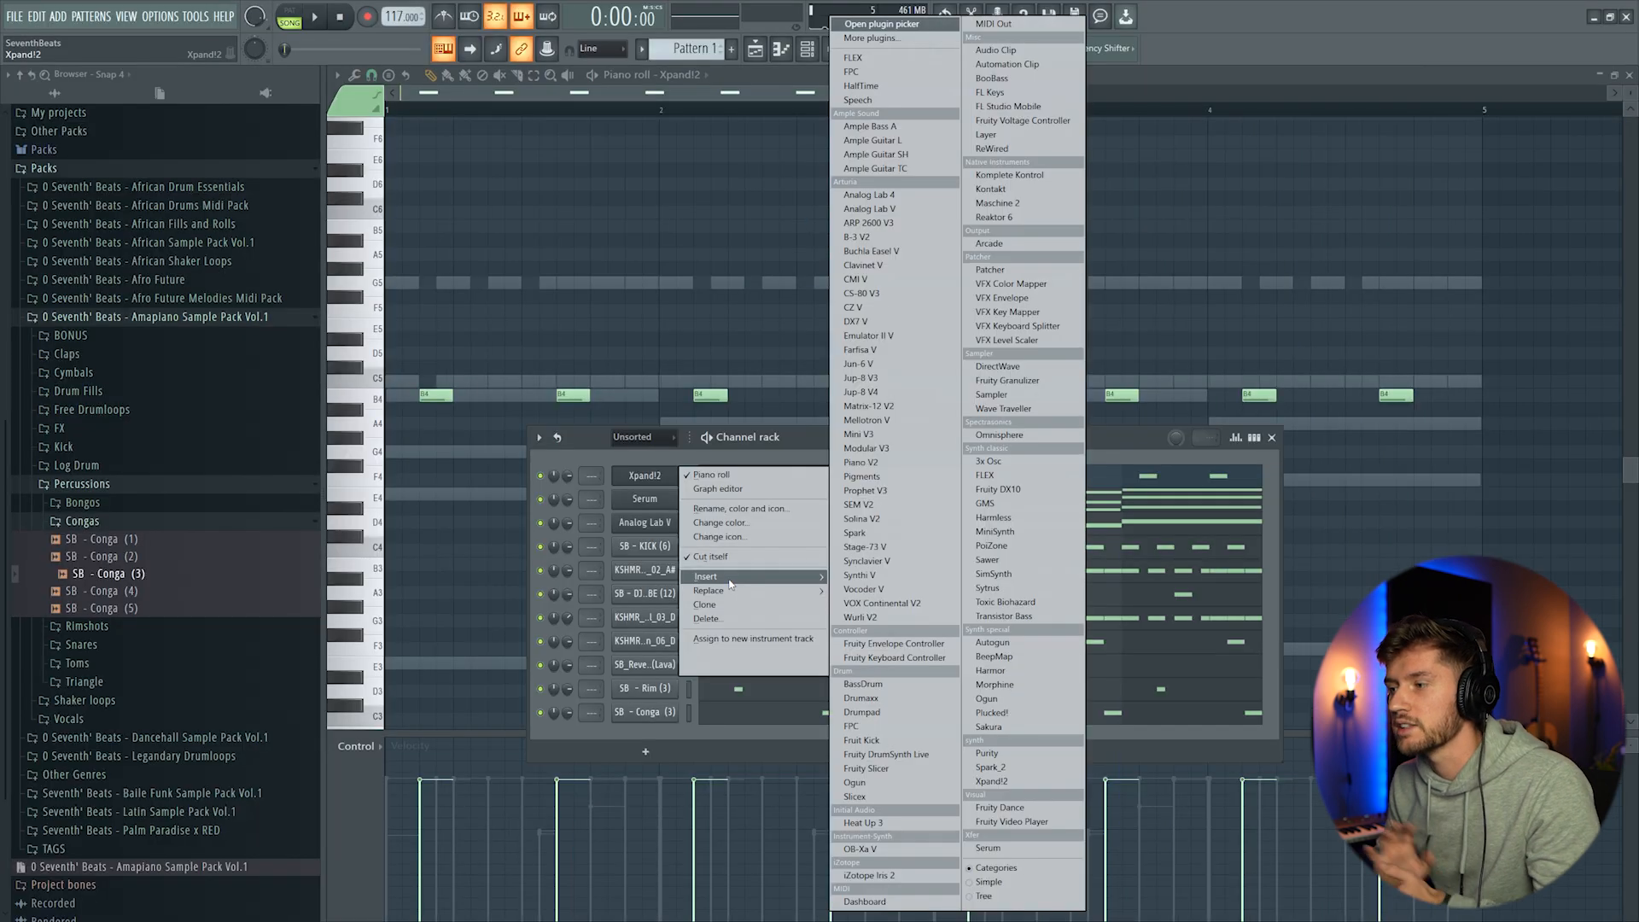
pyautogui.moveTo(985, 753)
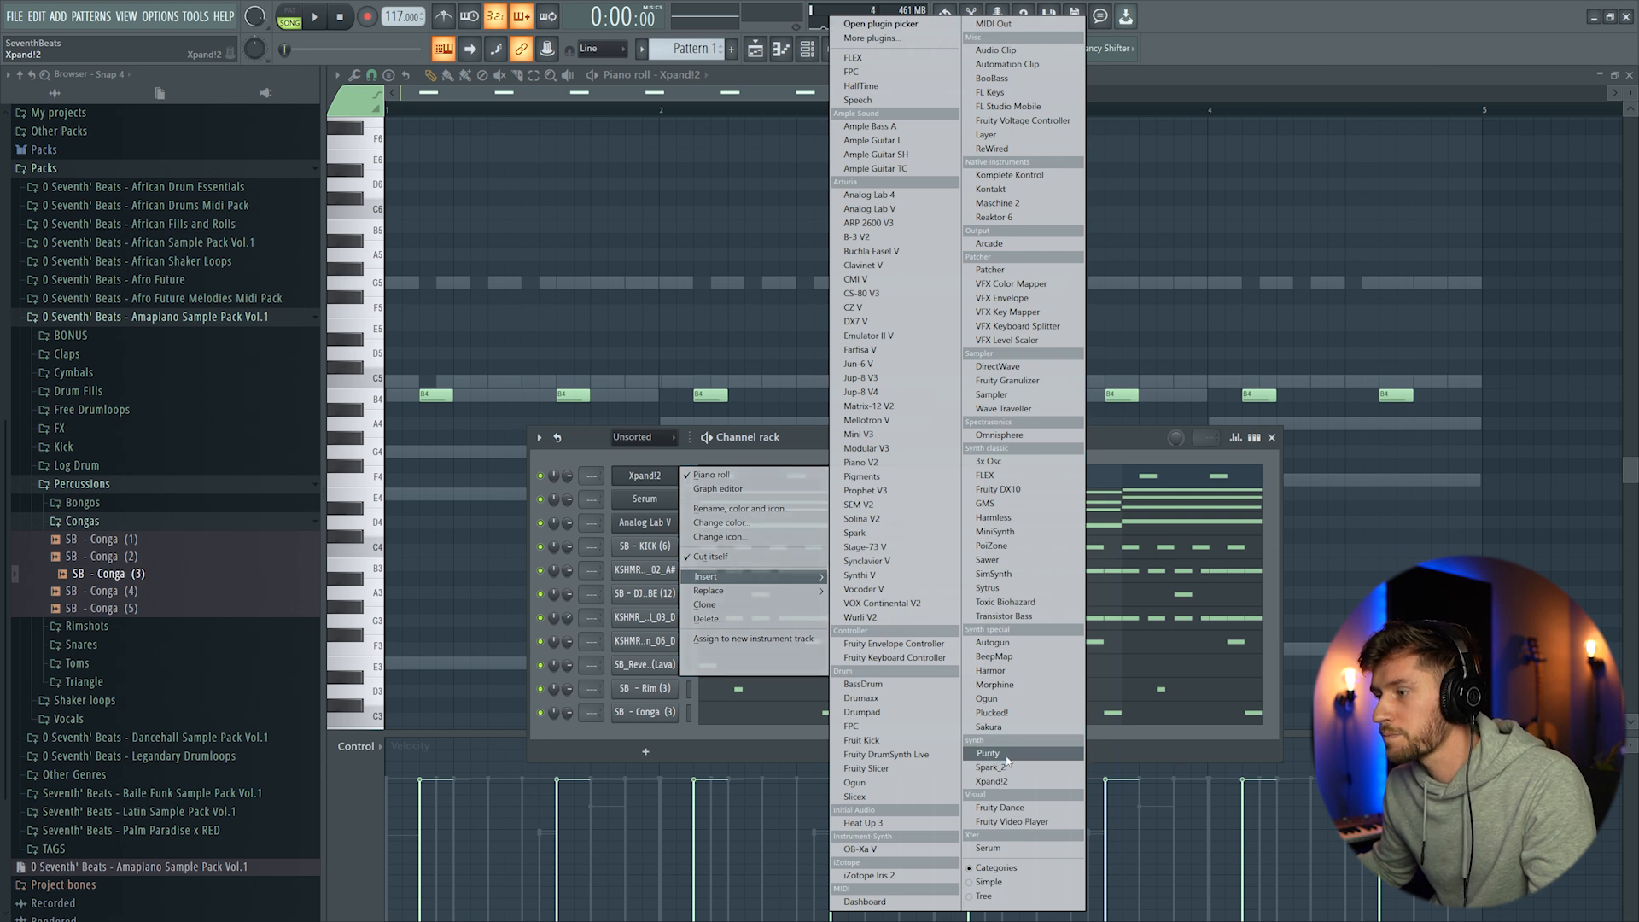
# Step: Insert a Purity channel and load the Woodwind Solo Alto sound
pyautogui.click(988, 753)
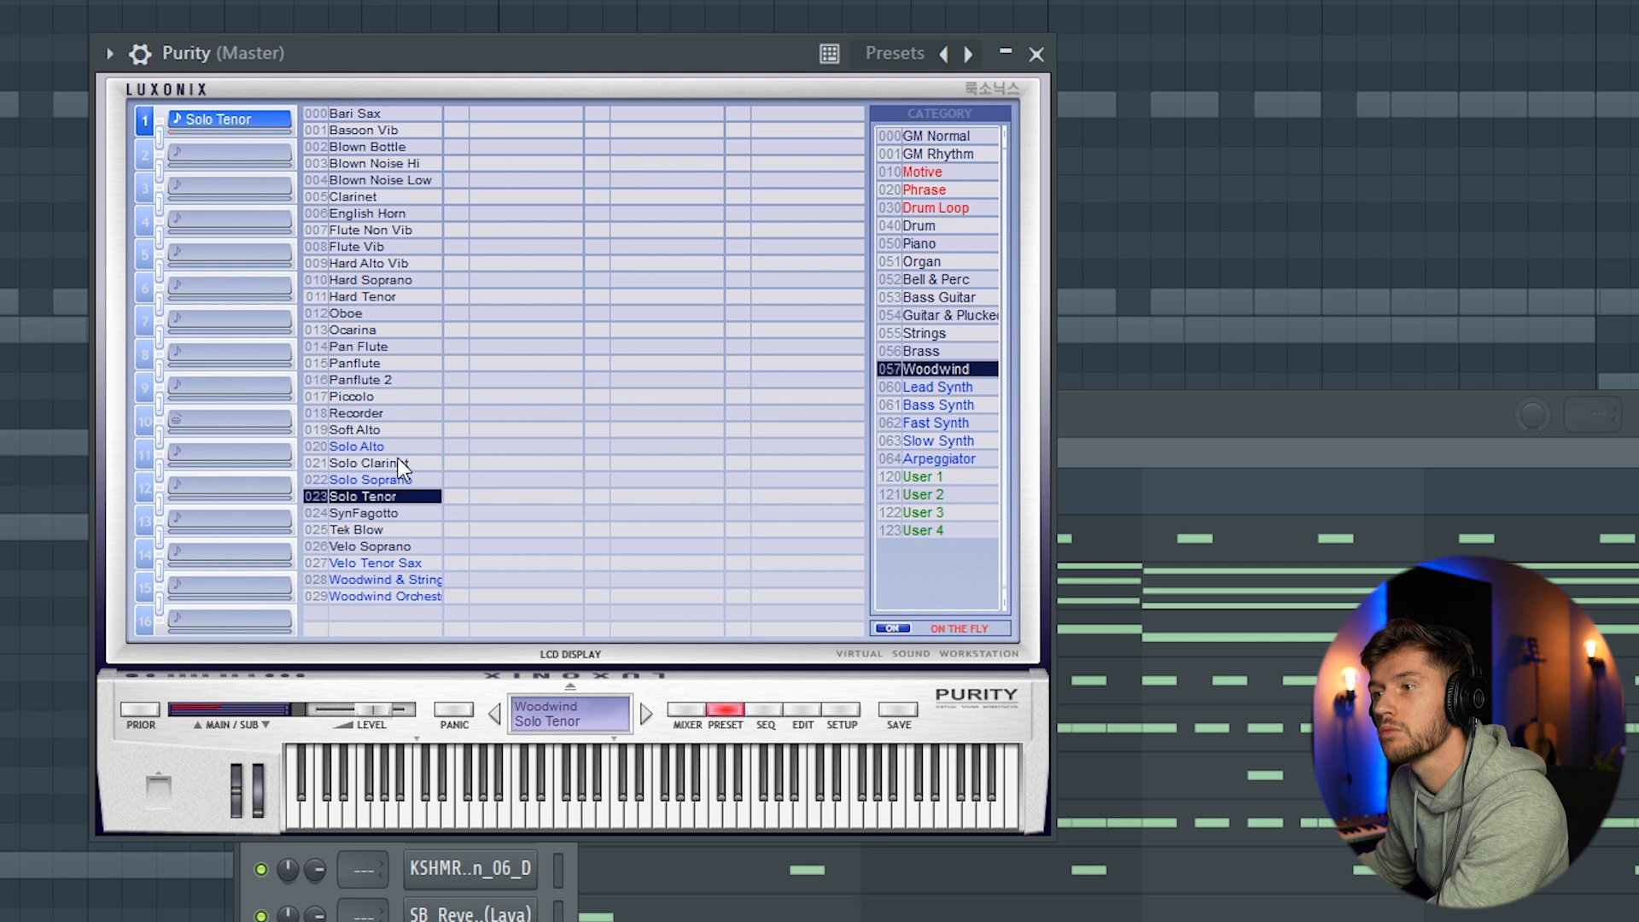
pyautogui.click(357, 445)
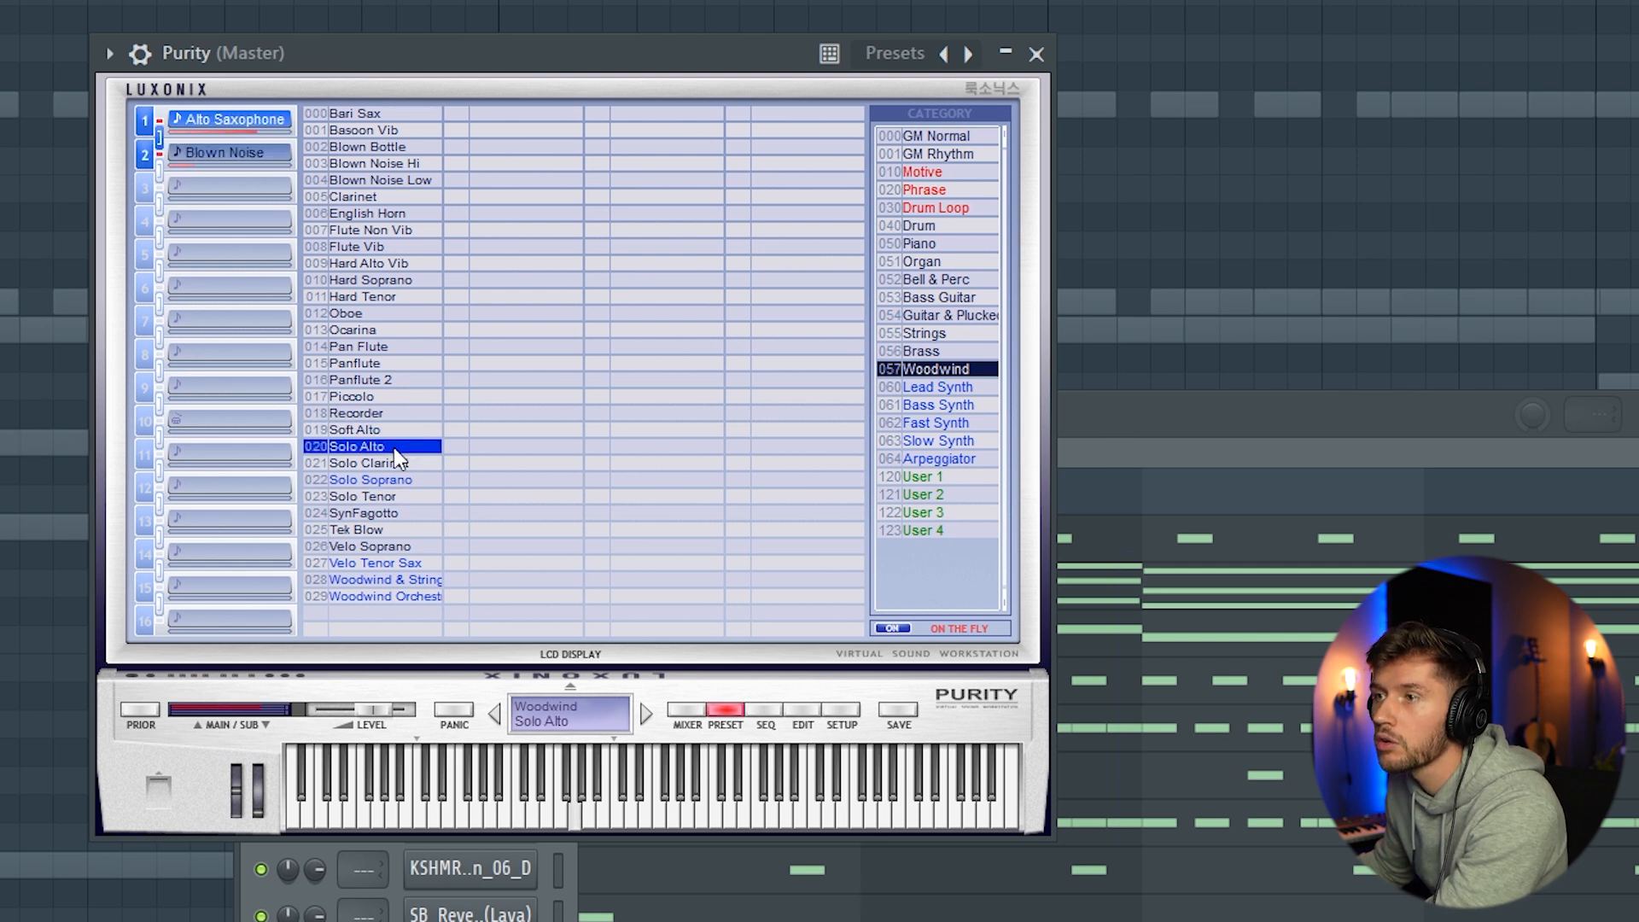
pyautogui.moveTo(1123, 430)
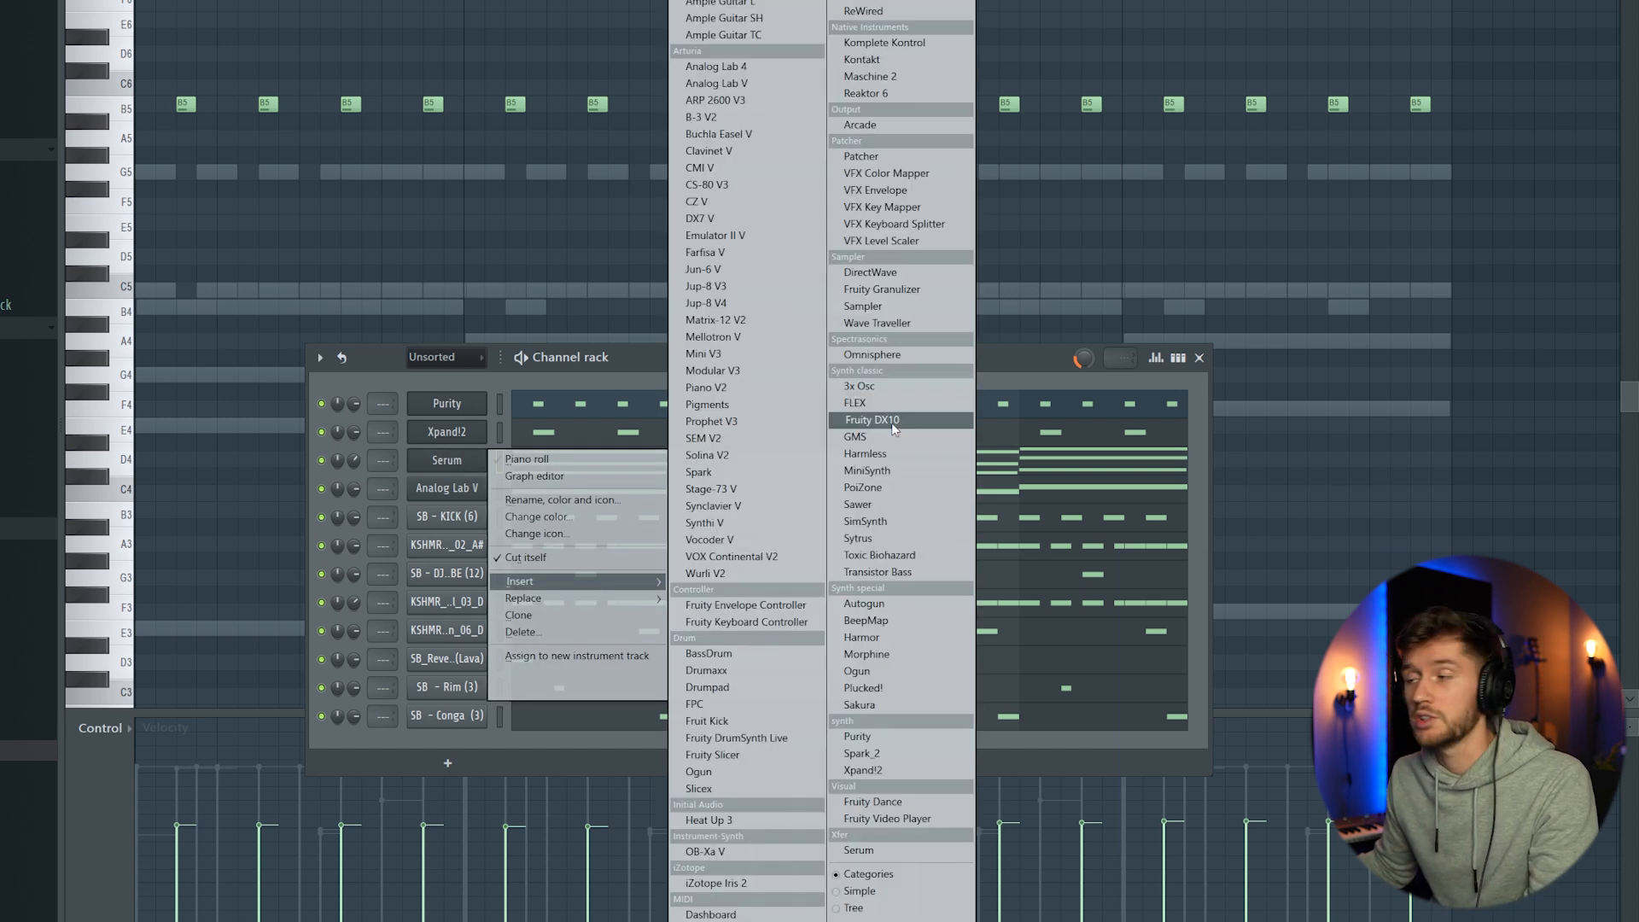
# Step: Insert a Fruity DX10 channel and load an Amapiano bass preset
pyautogui.click(872, 420)
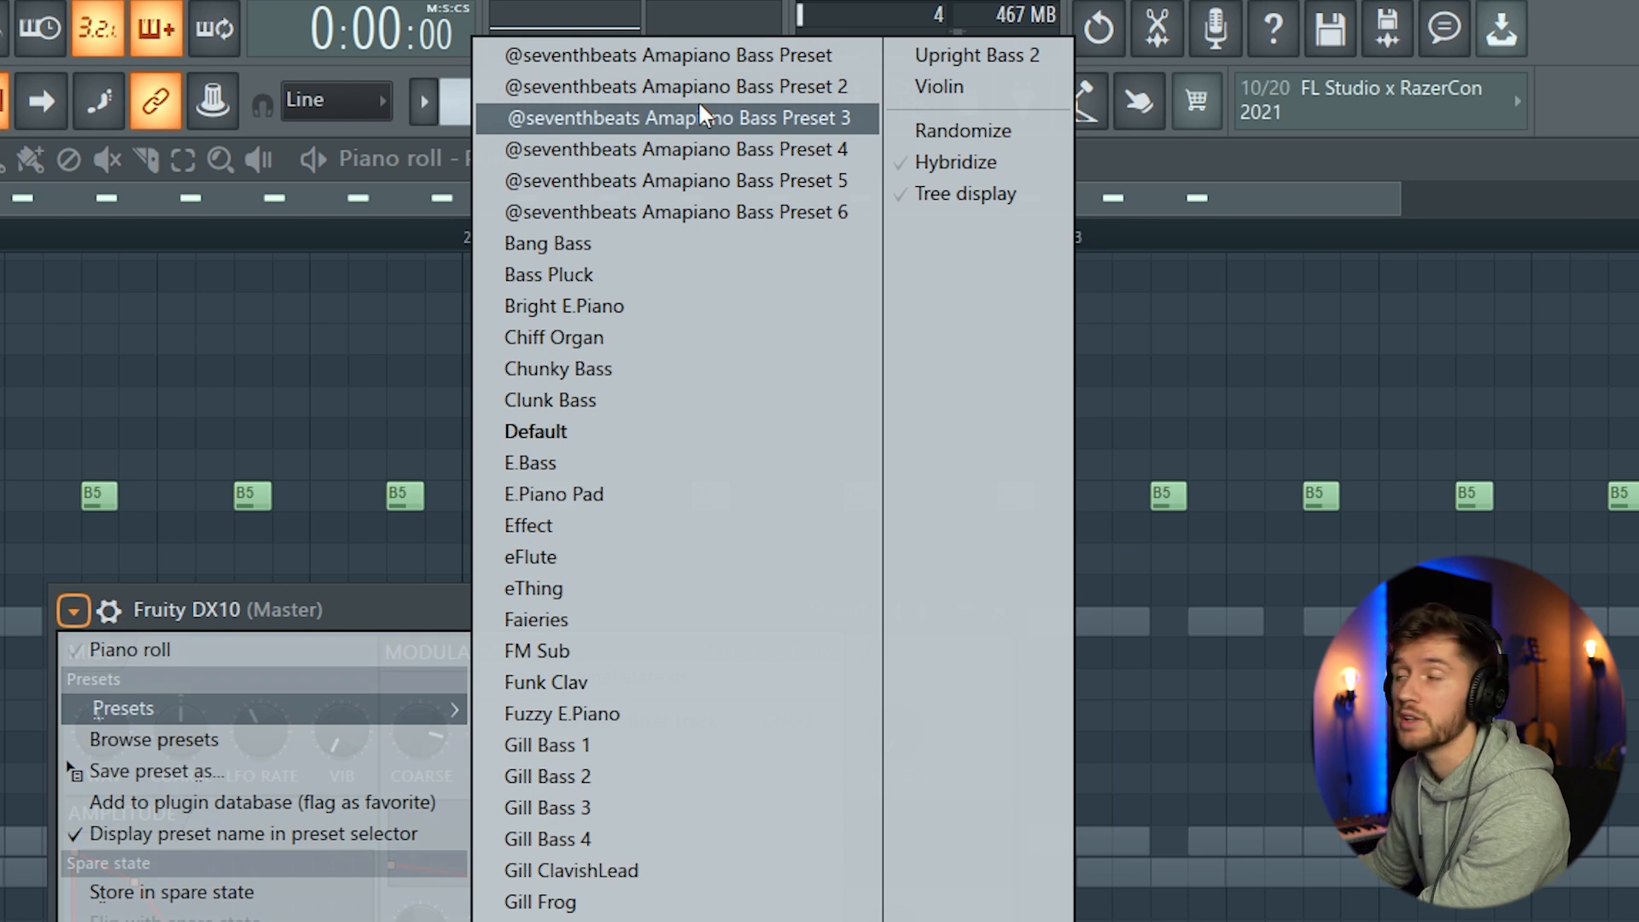
pyautogui.click(674, 86)
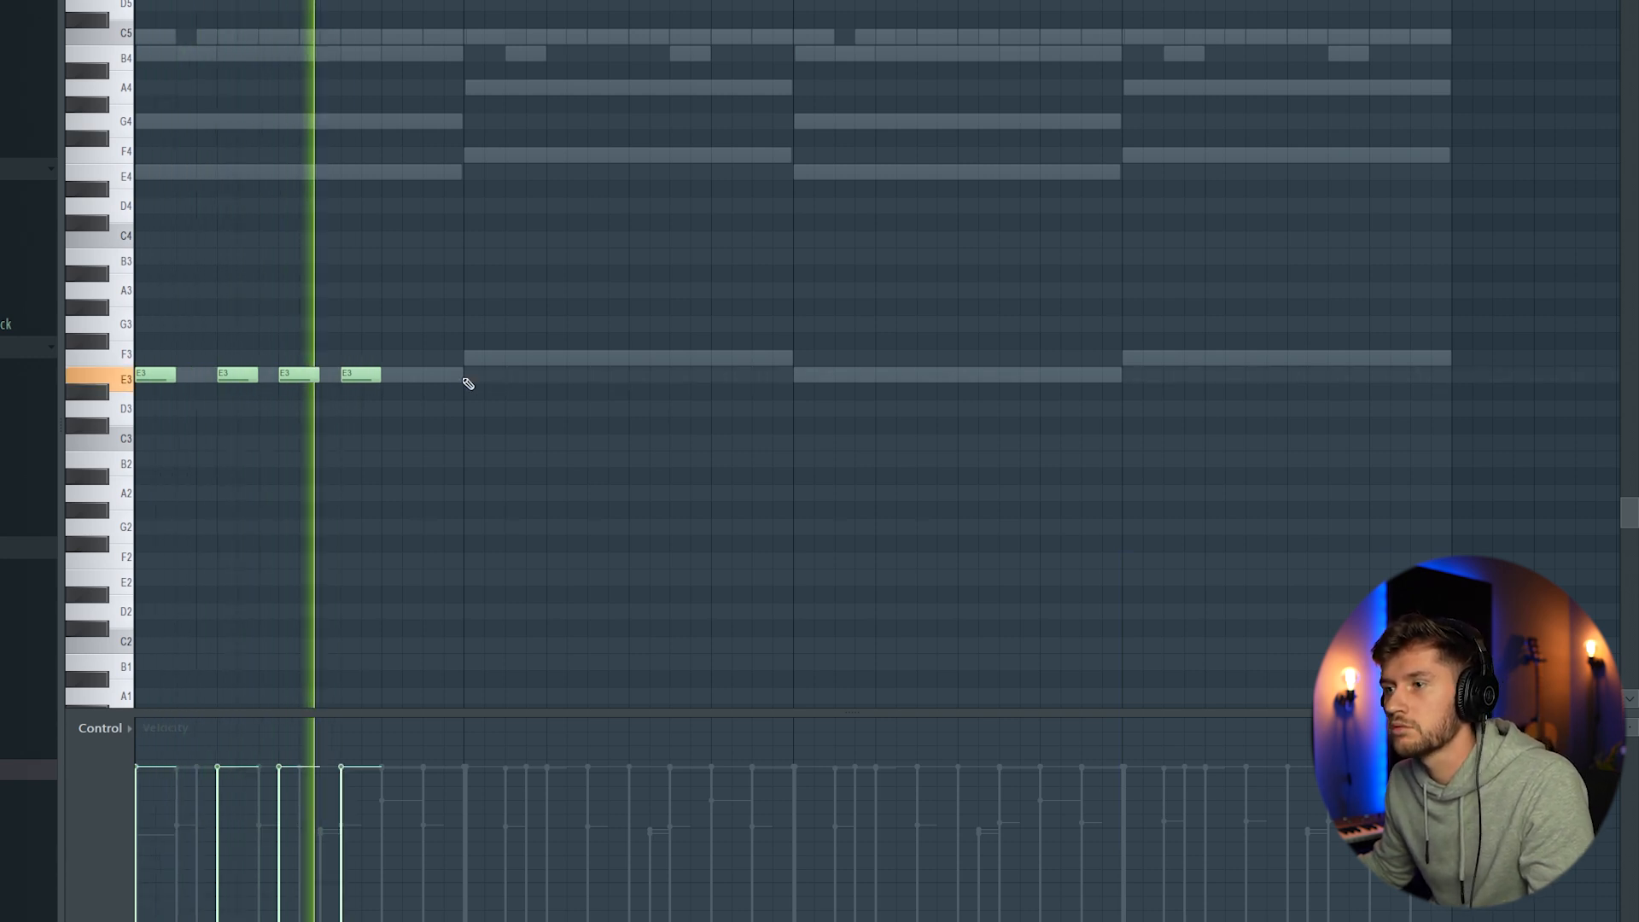
# Step: Add E3 and F3 notes to the log drum line and drop the quick note roll to B2
pyautogui.click(627, 357)
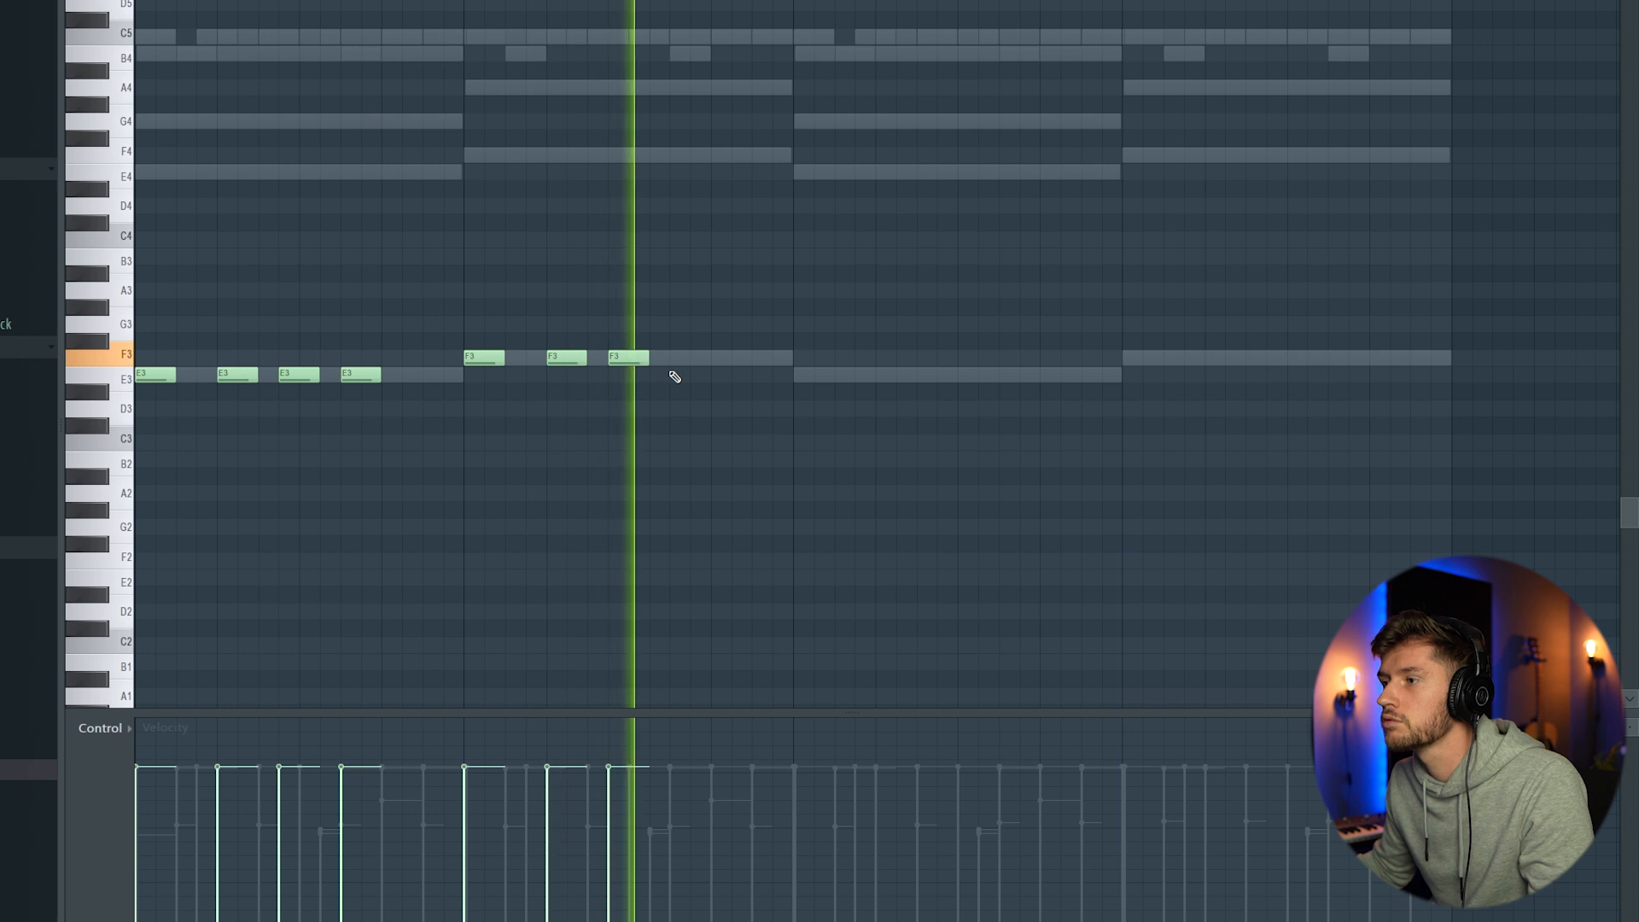
pyautogui.click(439, 374)
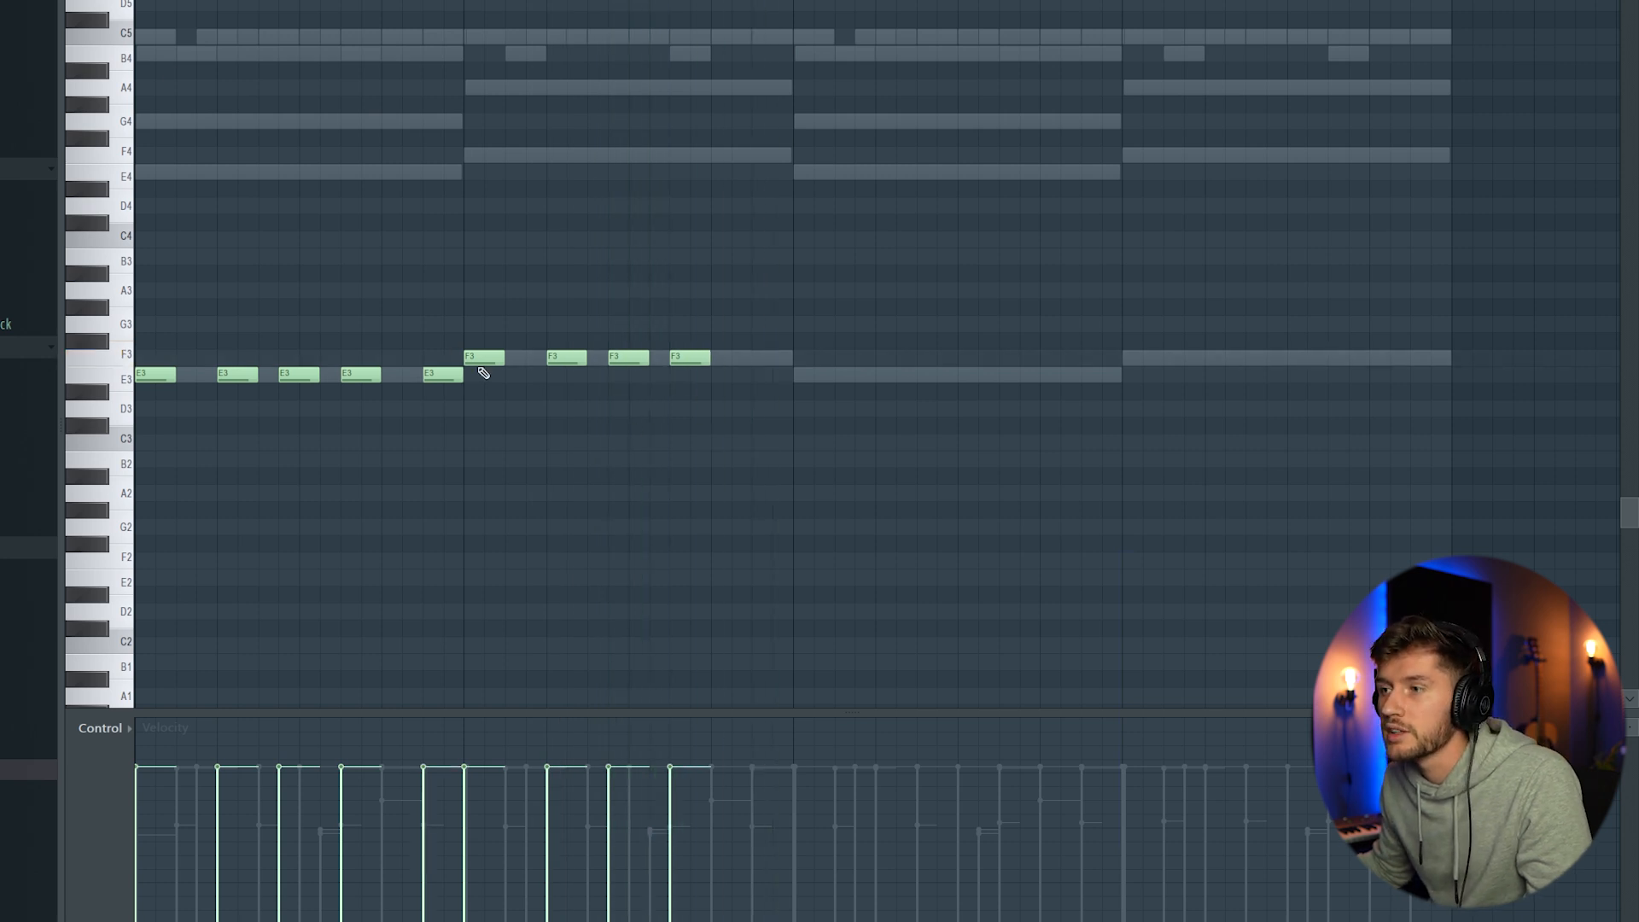
pyautogui.click(152, 44)
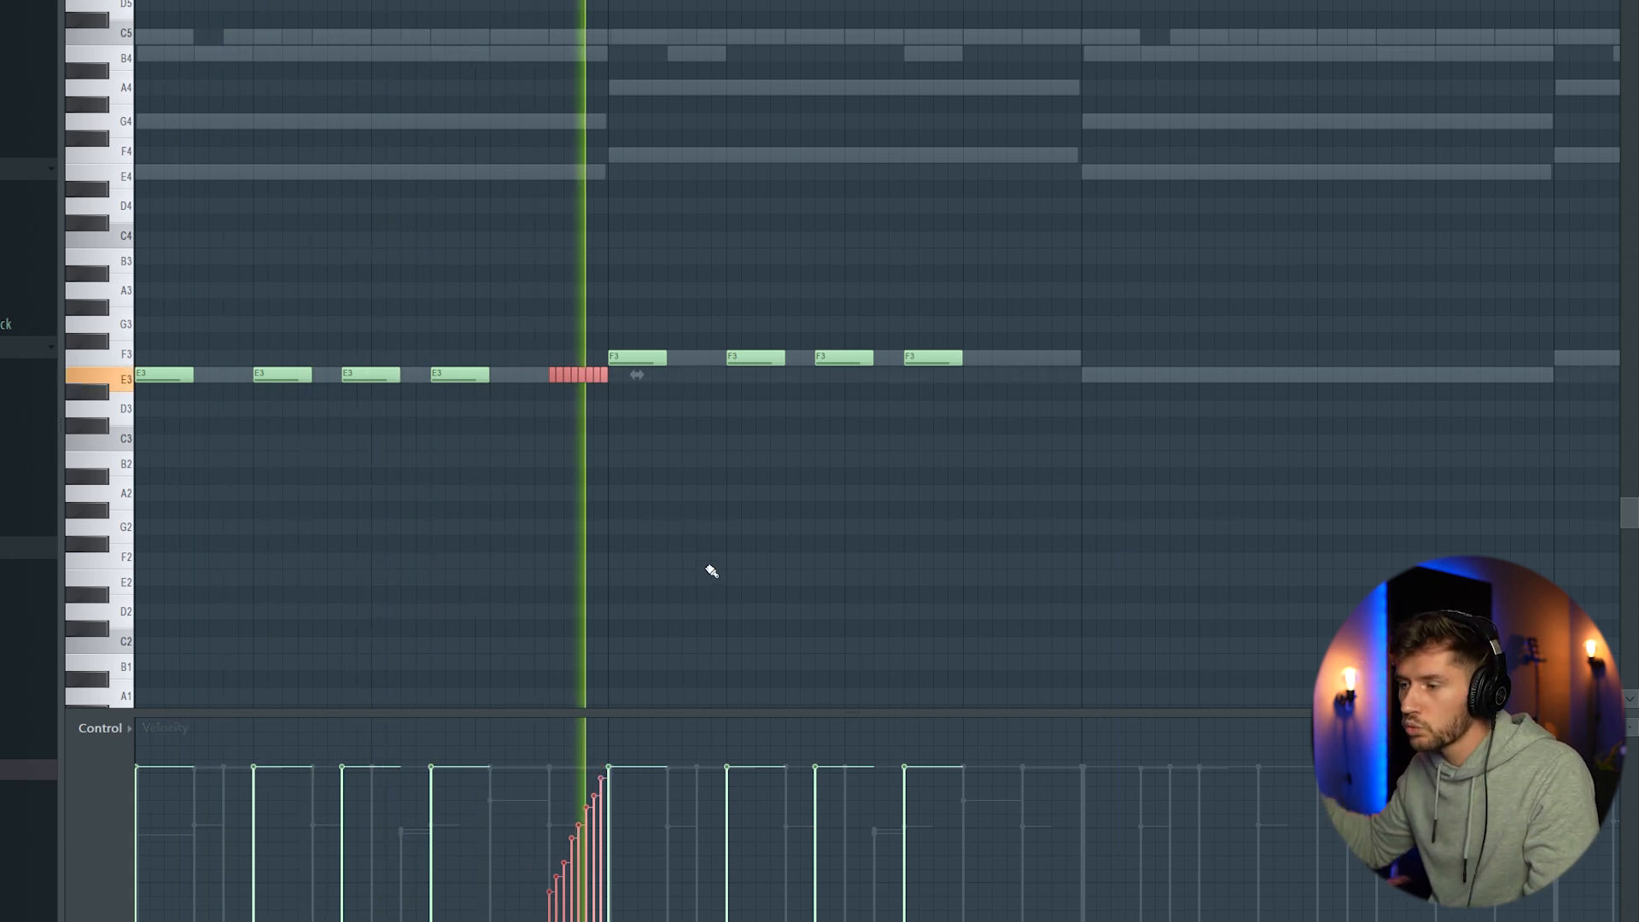
pyautogui.moveTo(458, 374); pyautogui.dragTo(457, 322)
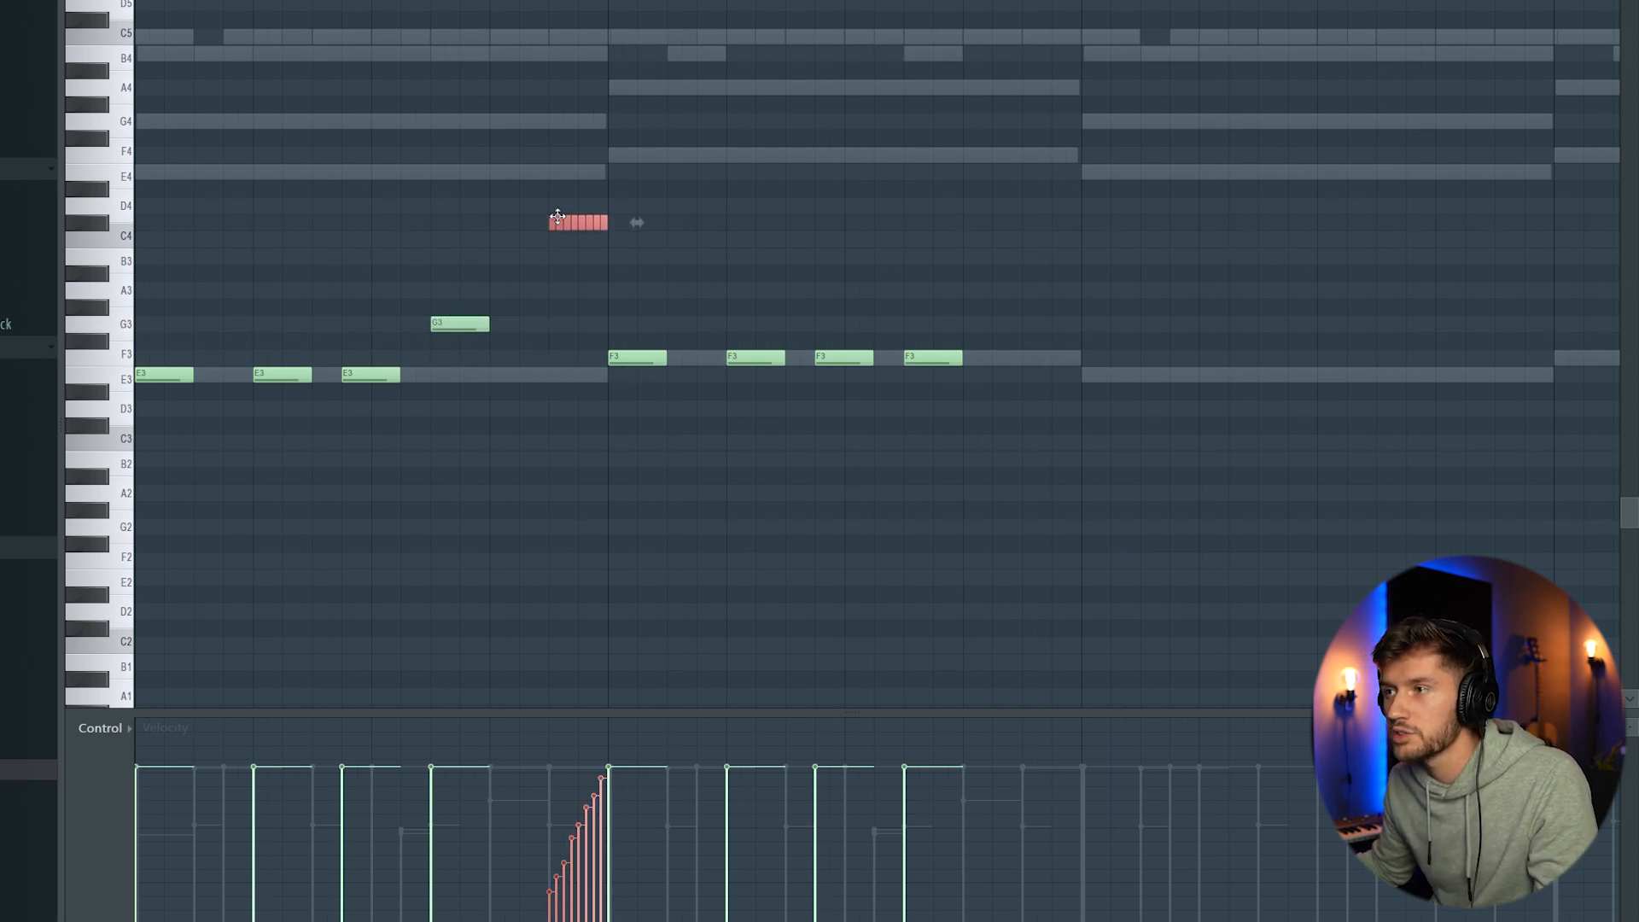
pyautogui.moveTo(575, 222); pyautogui.dragTo(576, 442)
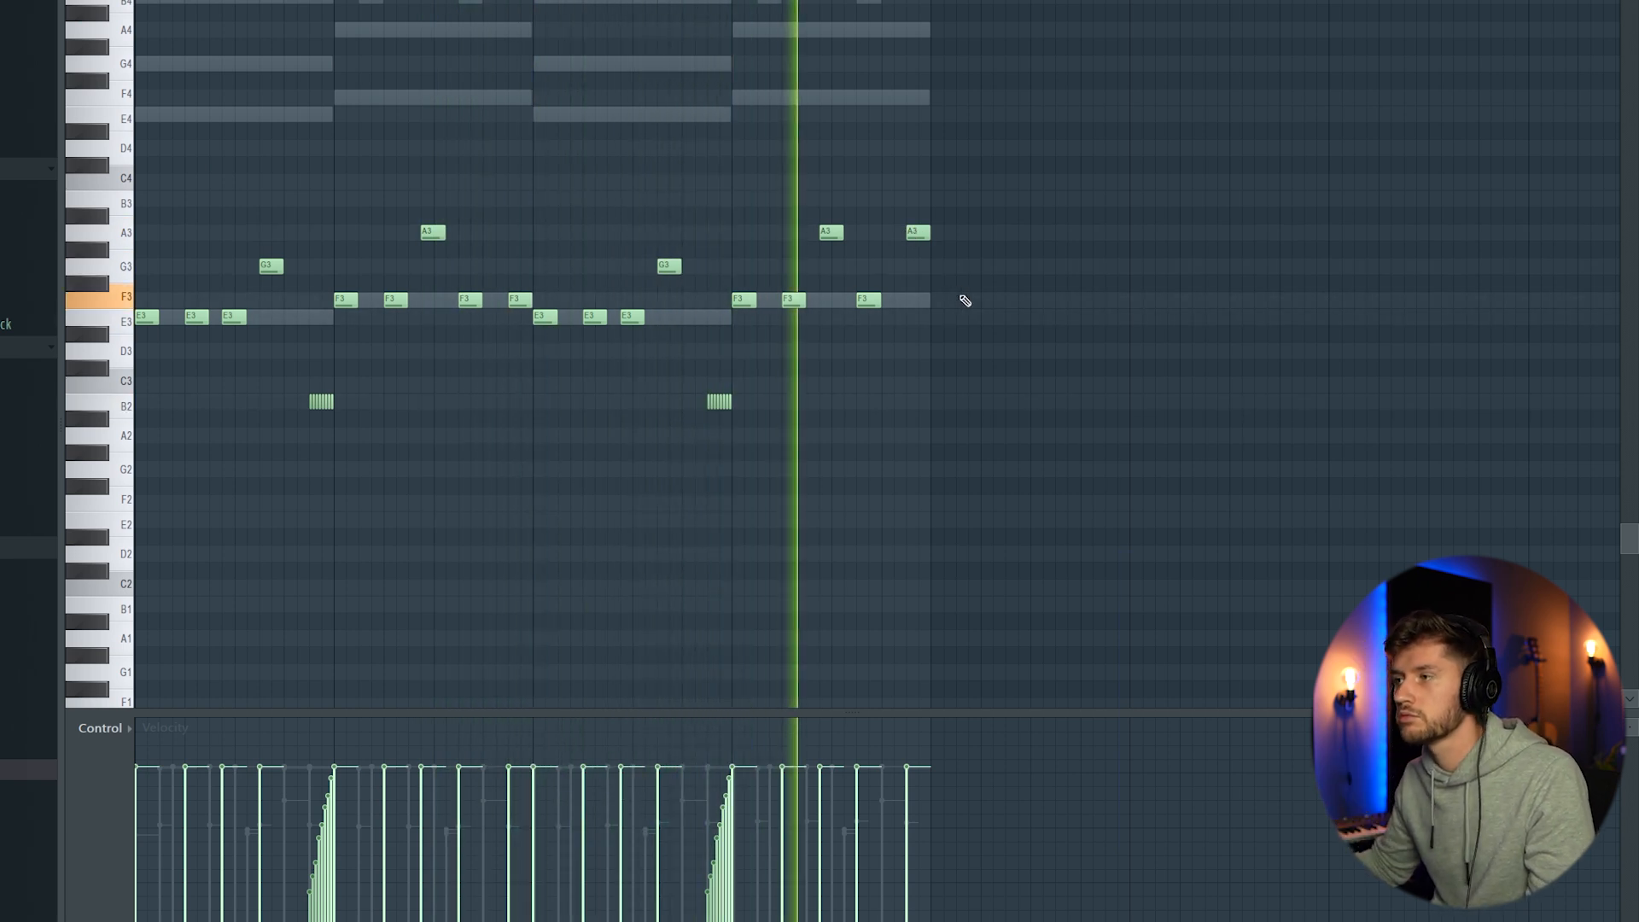
pyautogui.scroll(-3)
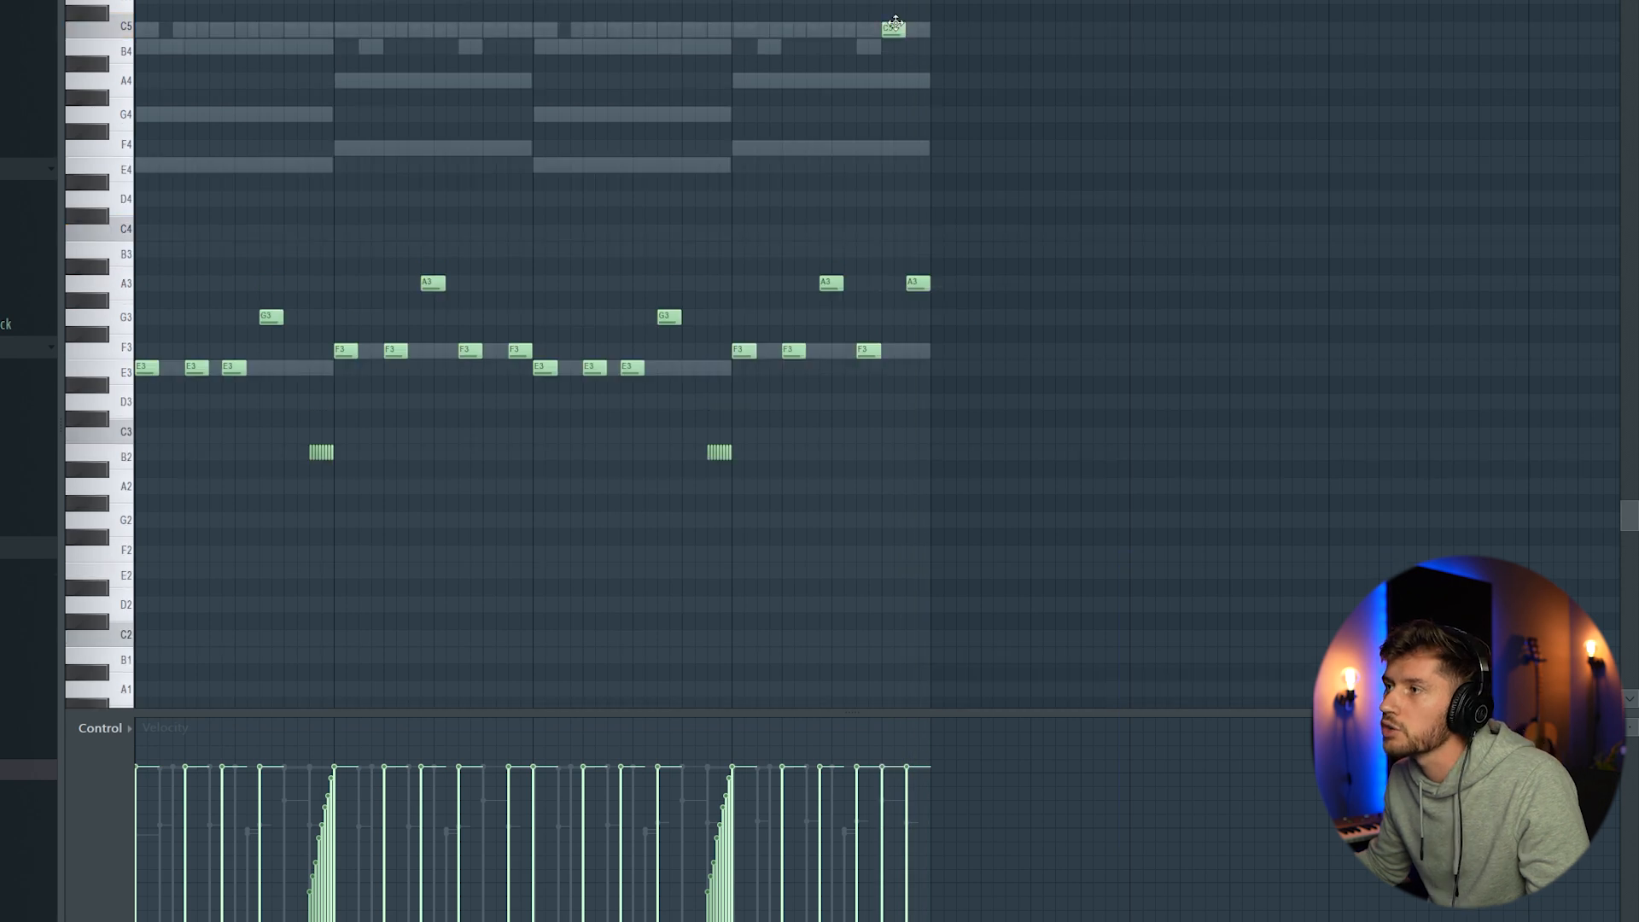